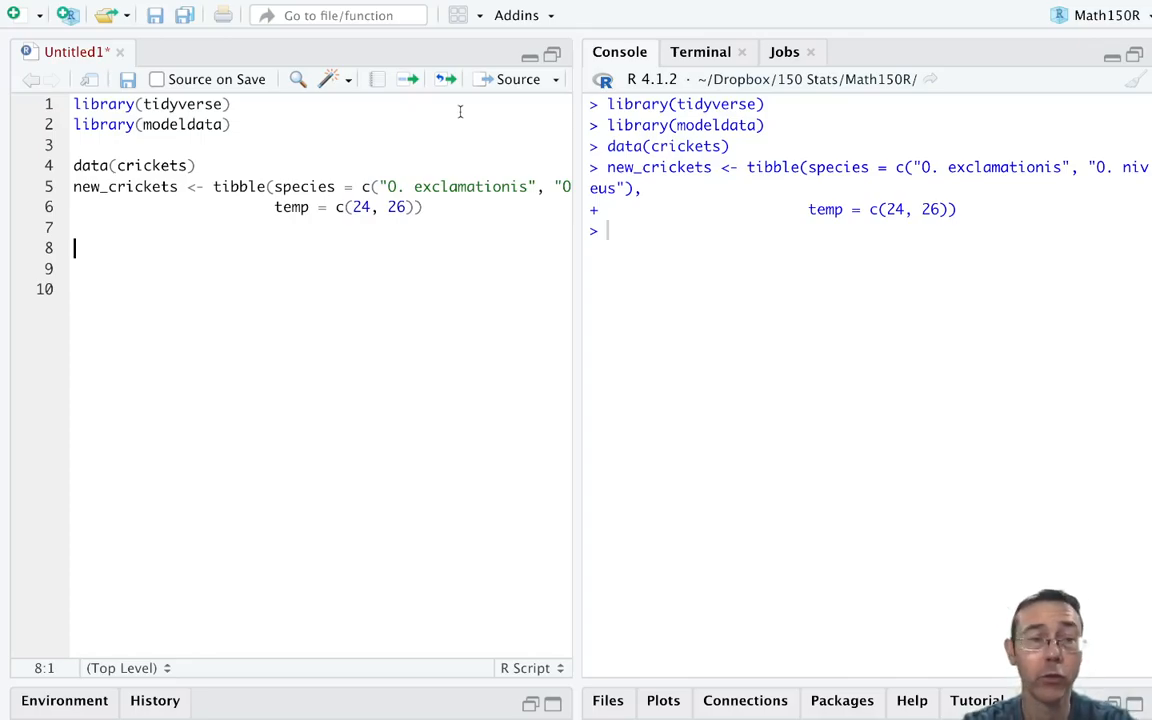
{"action": "mouse_move", "coordinate": [160, 290]}
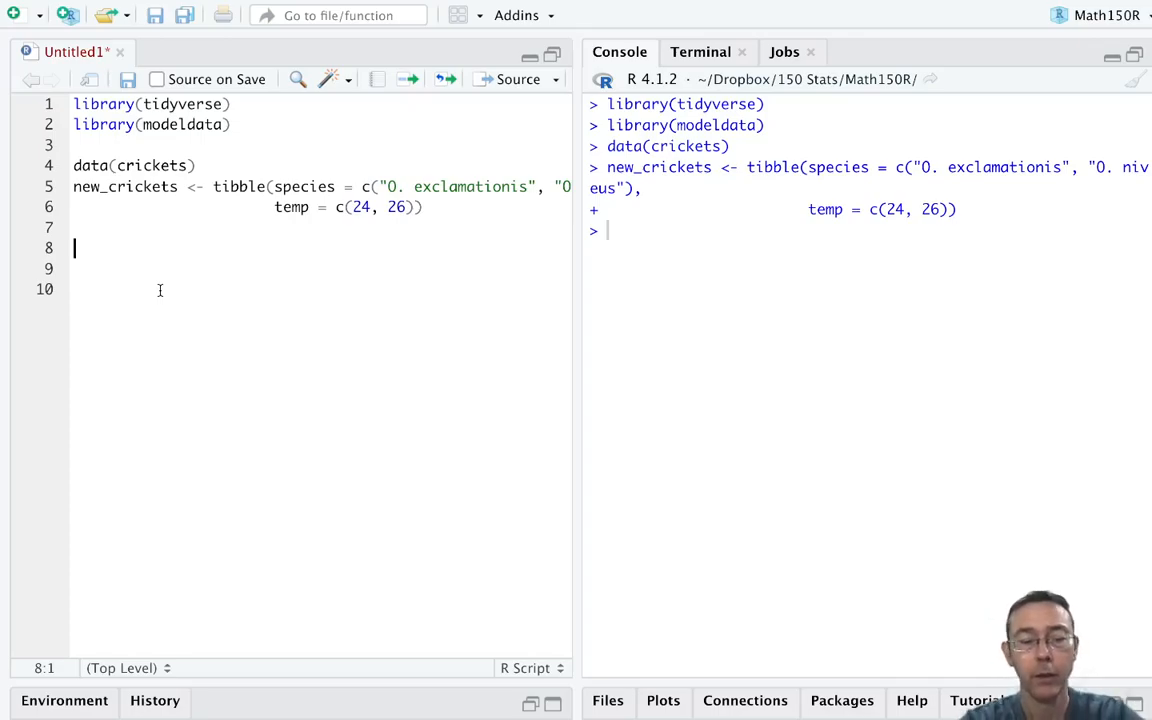
Run glimpse(crickets) to show 31 rows with species, temp and rate columns
{"action": "type", "text": "glimpse("}
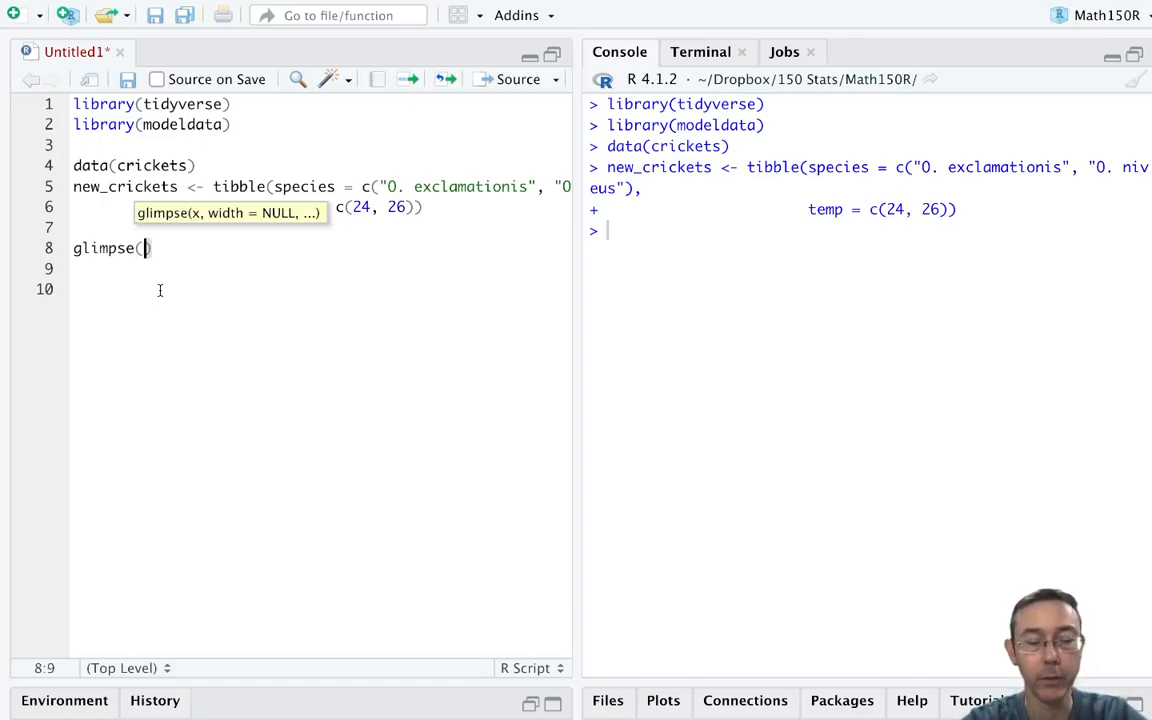
{"action": "type", "text": "crickets"}
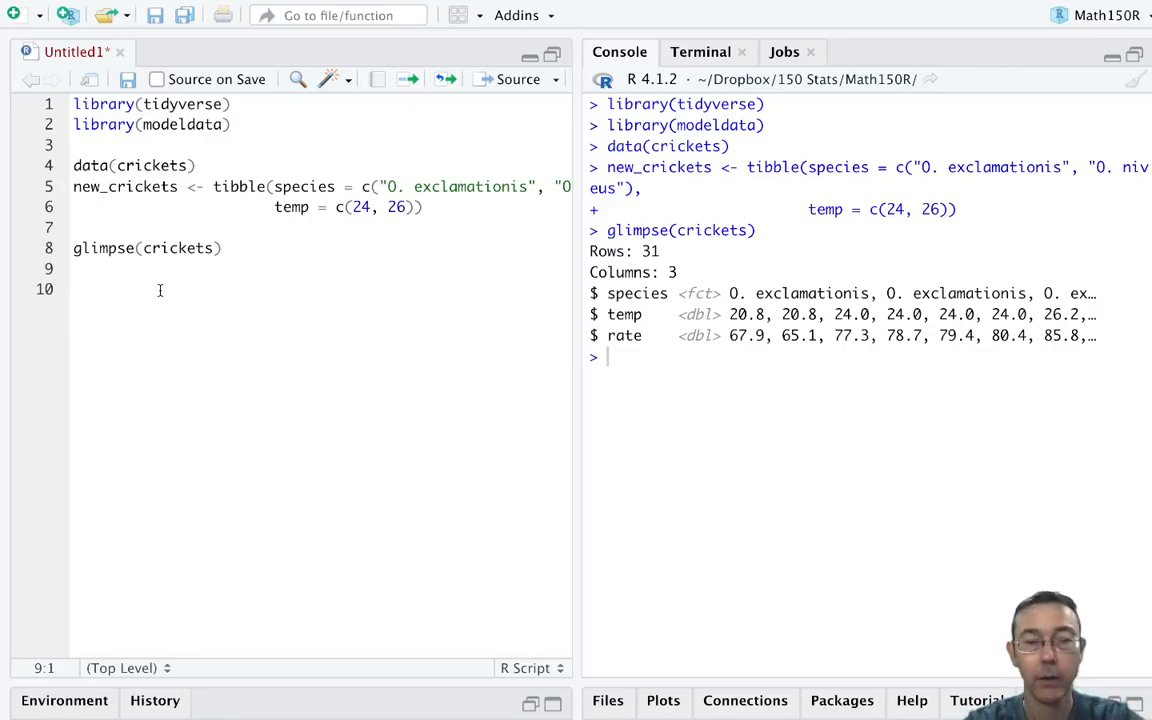
Run ggplot(crickets, aes(temp, rate, col = species)) + geom_point() to draw the species-coloured scatterplot
{"action": "type", "text": "ggplo"}
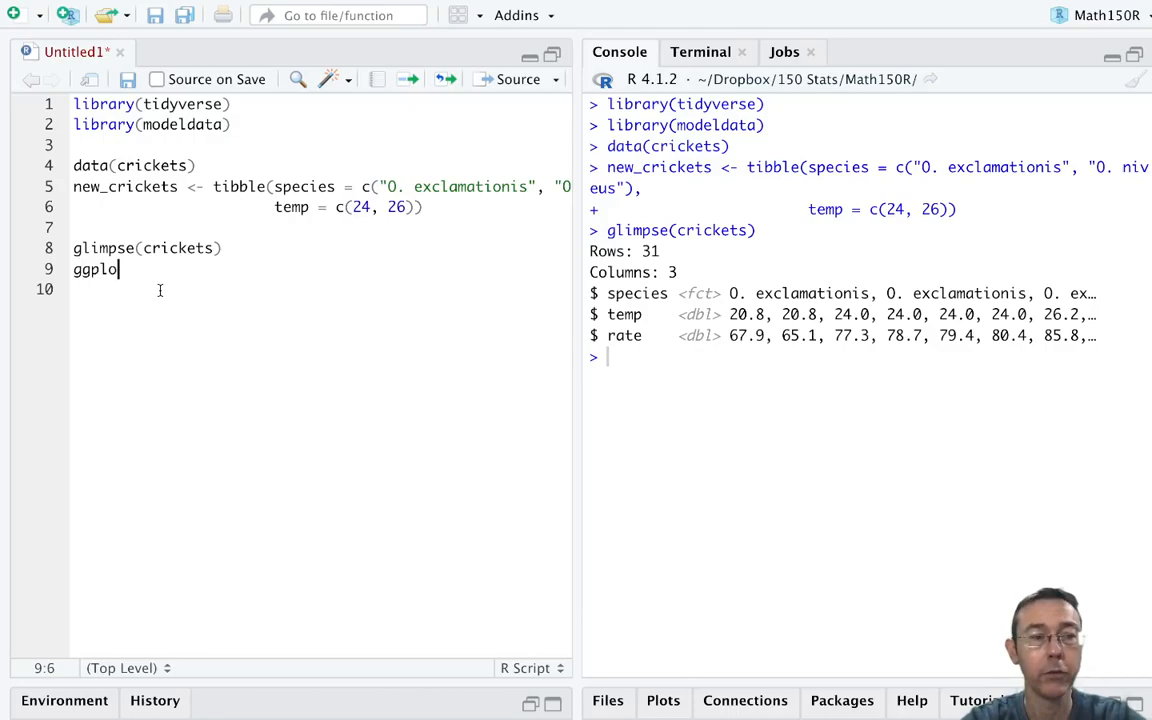
{"action": "type", "text": "("}
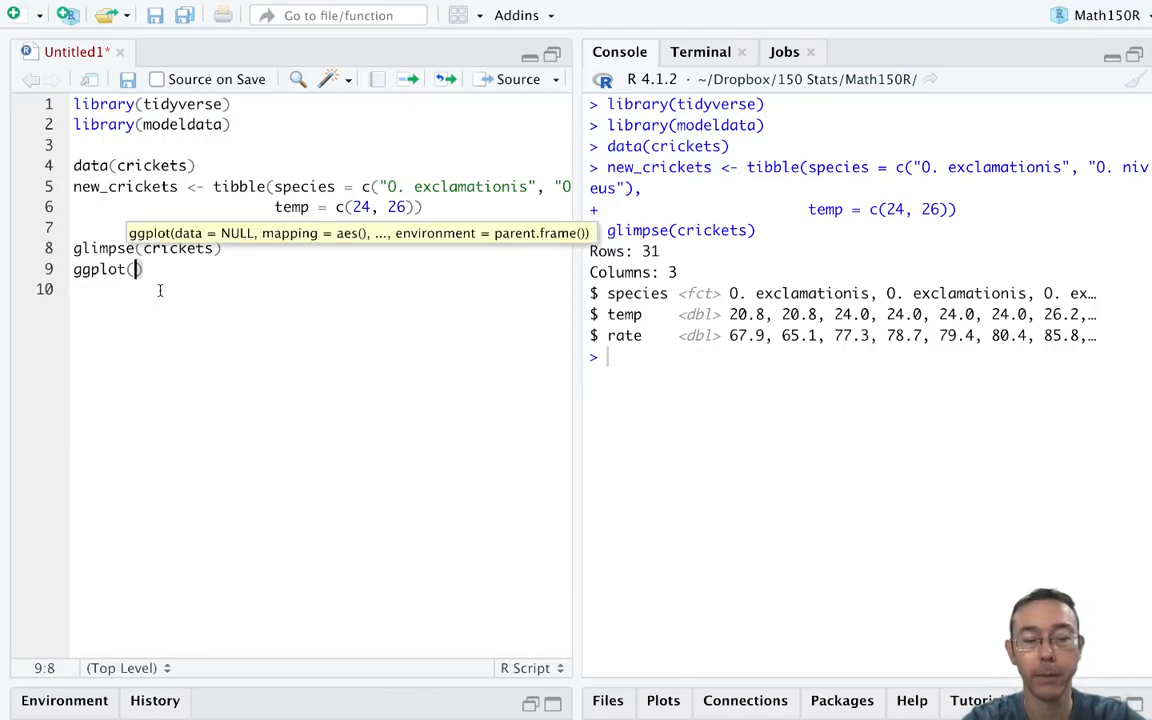
{"action": "type", "text": "crickets, aes"}
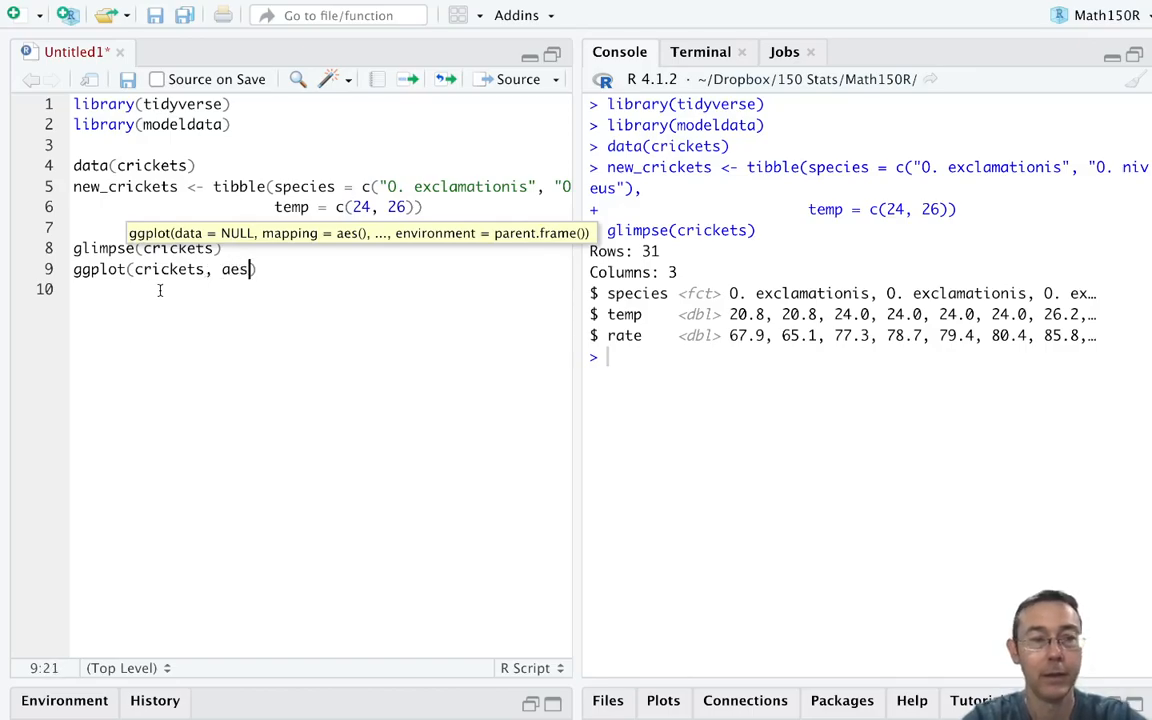
{"action": "type", "text": "("}
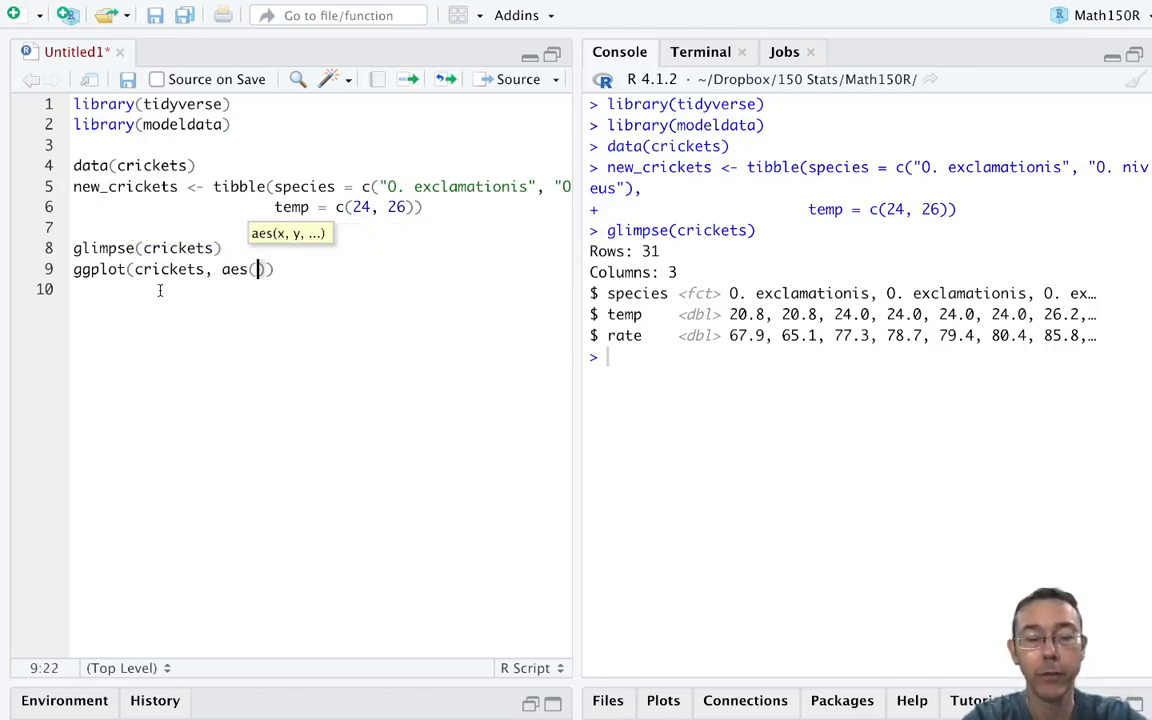
{"action": "type", "text": "temp, rate,"}
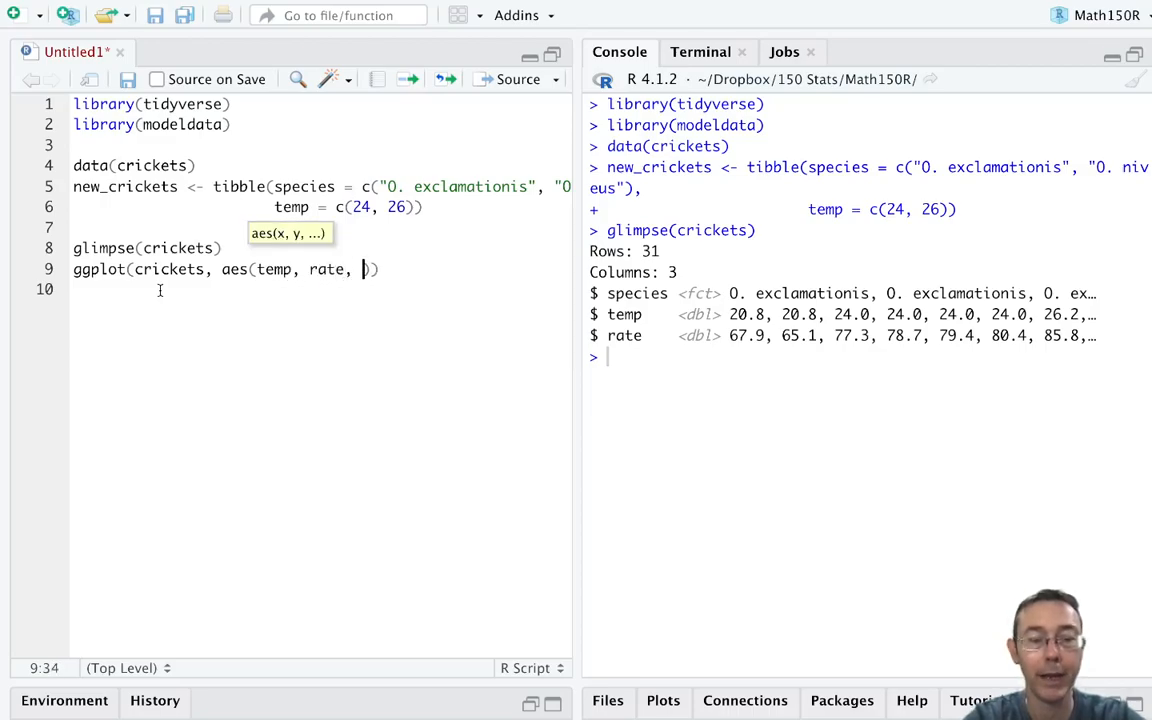
{"action": "type", "text": "col = species"}
{"action": "type", "text": "geom"}
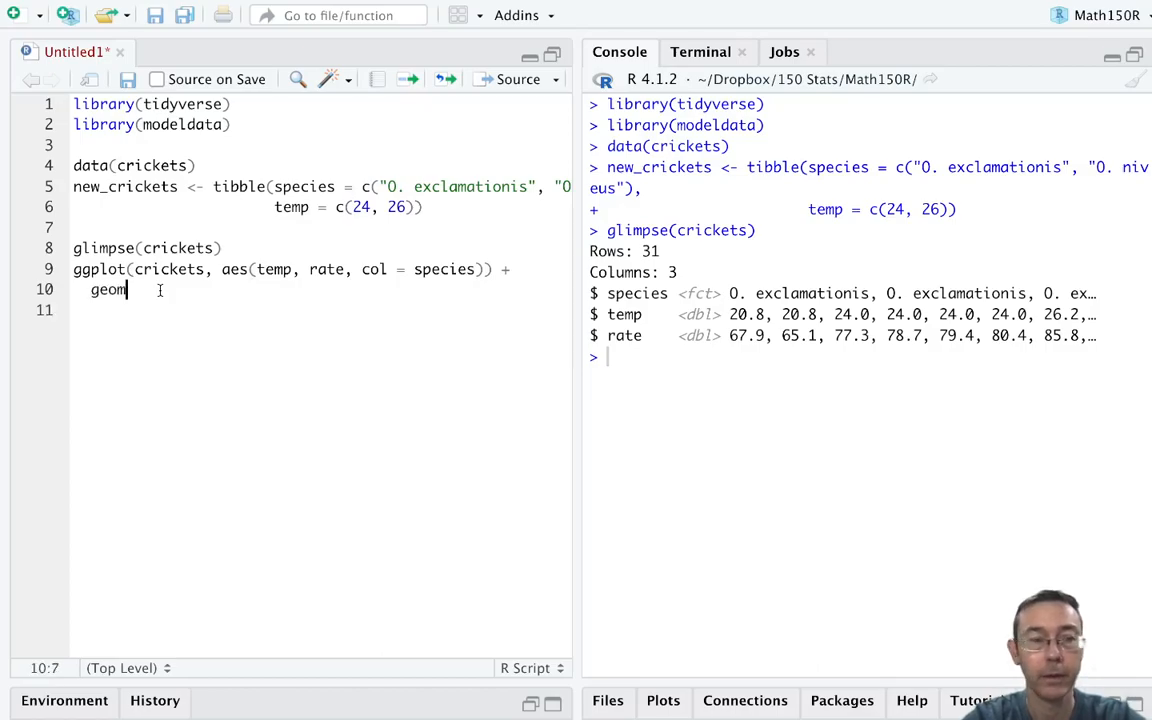
{"action": "type", "text": "_point() +"}
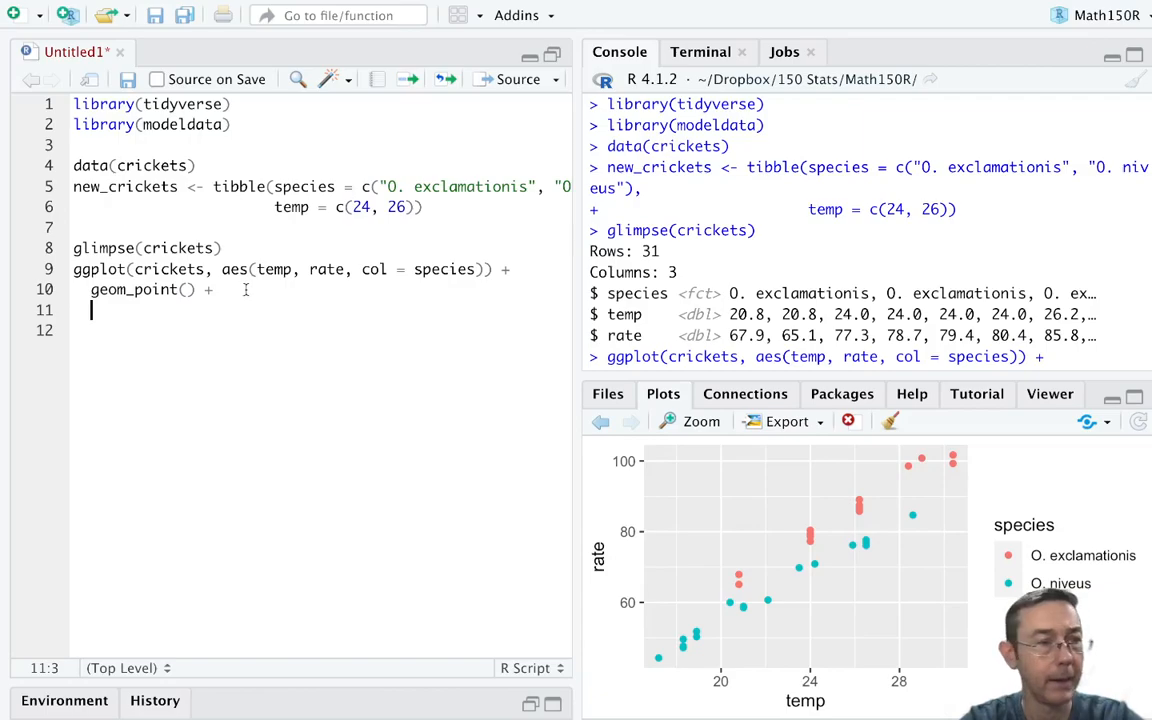
Append + geom_smooth(method = "lm", se = FALSE) and rerun for per-species straight fits
{"action": "type", "text": "ge"}
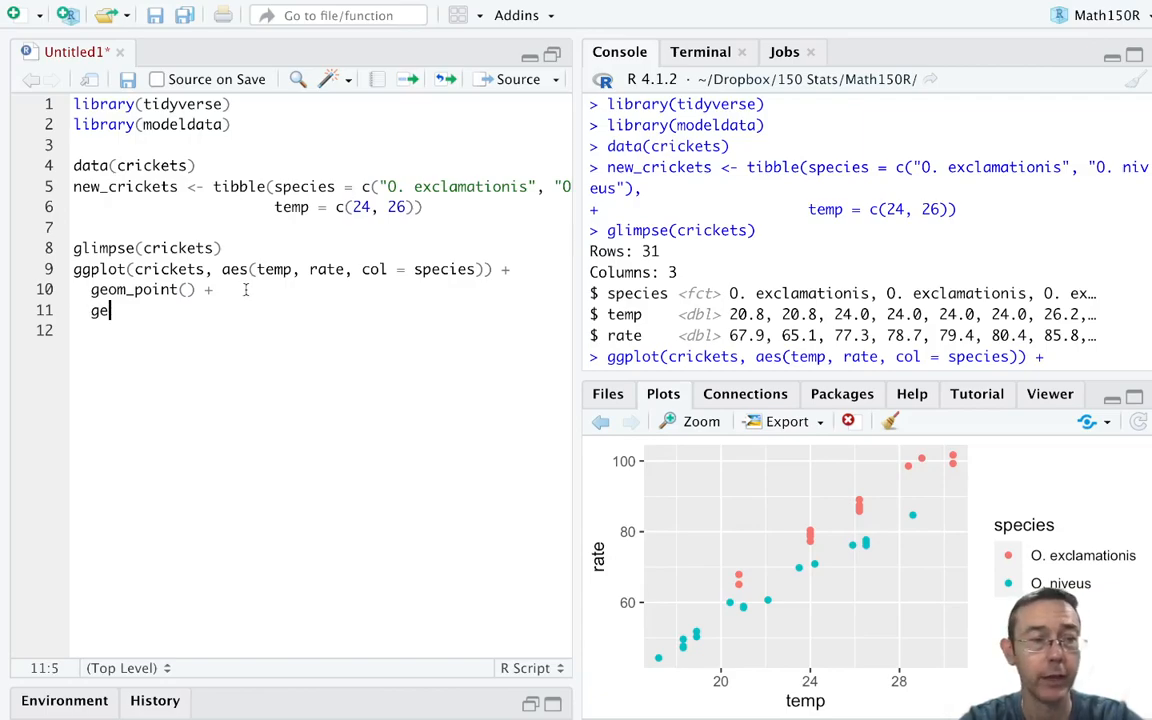
{"action": "type", "text": "om_smooth"}
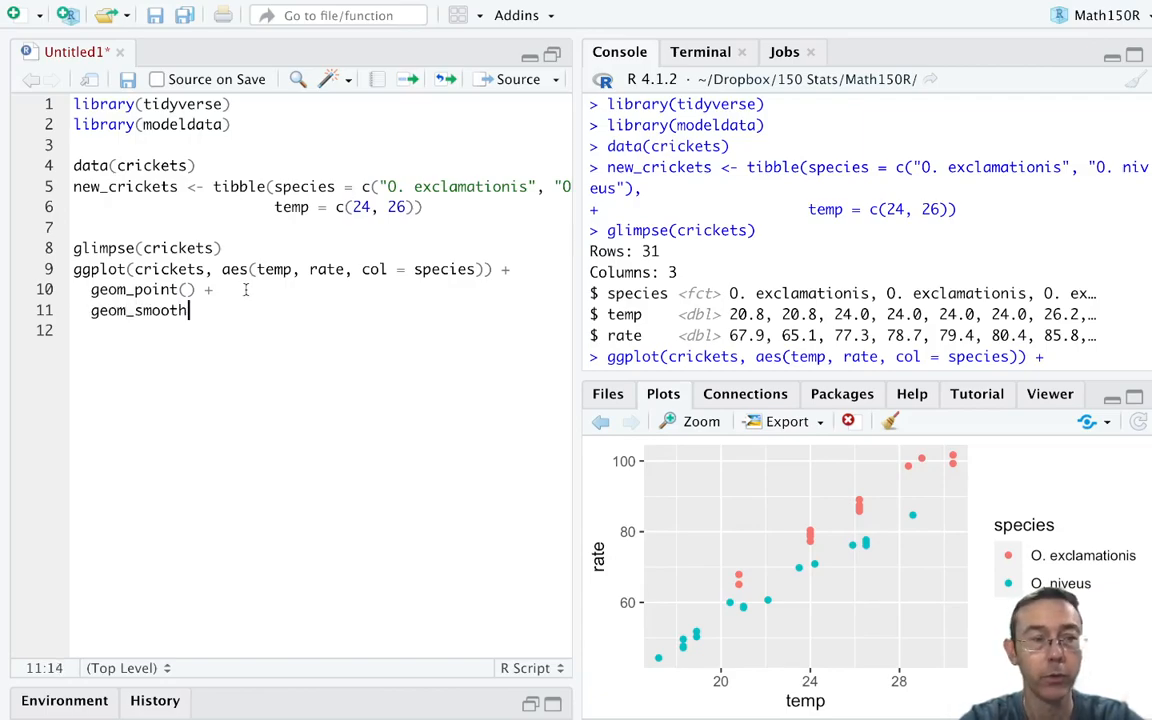
{"action": "type", "text": "(method = \""}
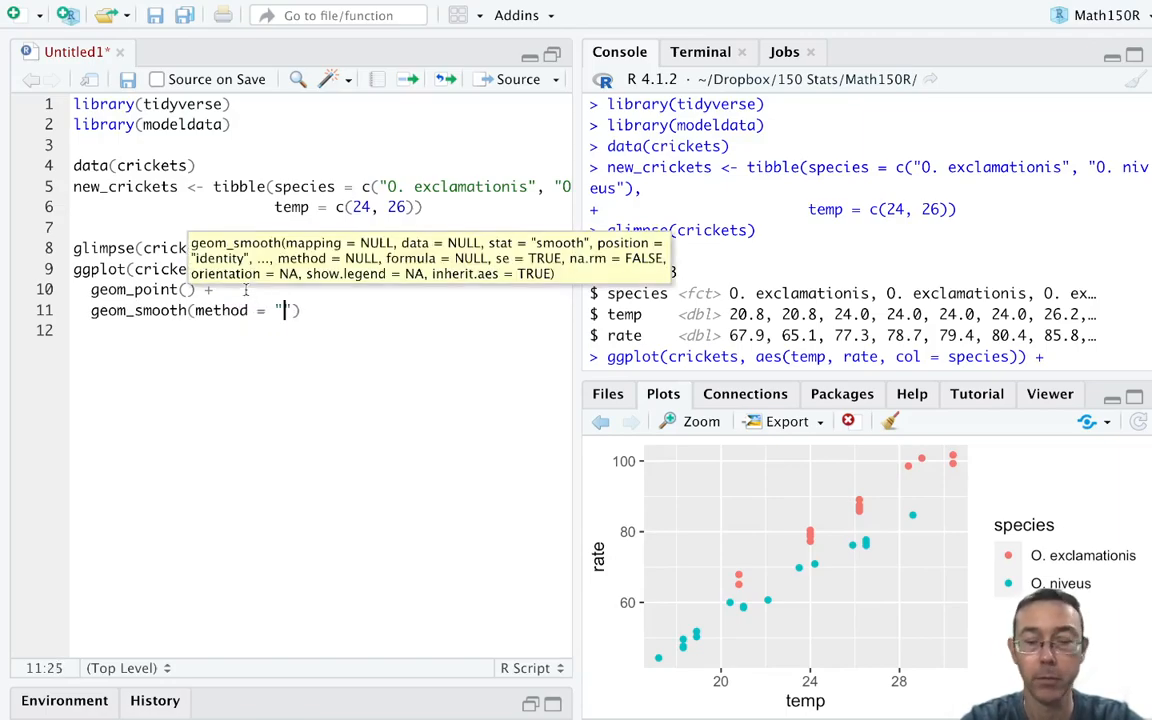
{"action": "type", "text": "lm"}
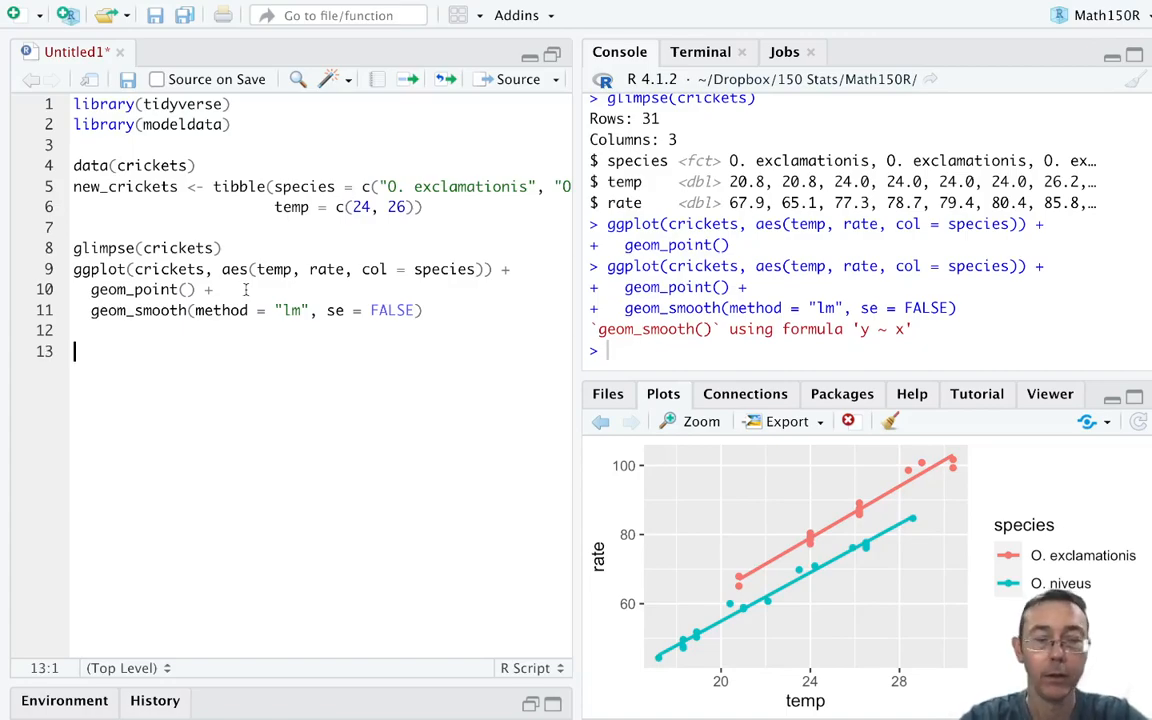
Fit model <- lm(rate ~ temp + species, data = crickets)
{"action": "type", "text": "model <- lm"}
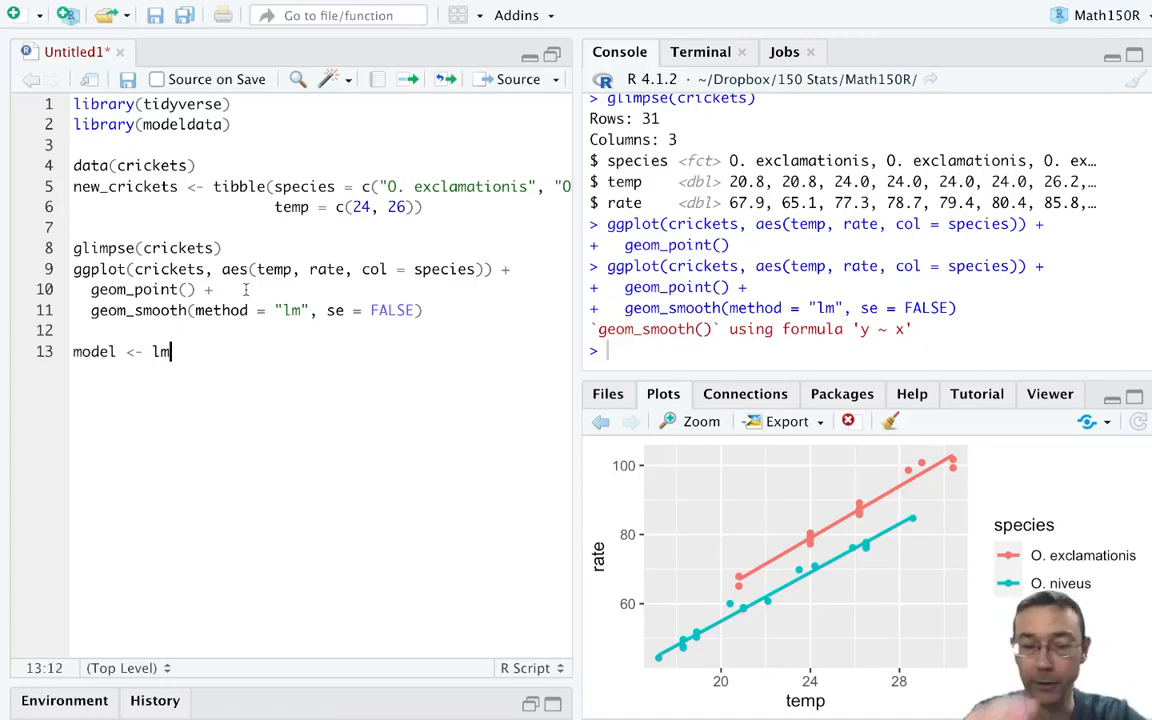
{"action": "type", "text": "("}
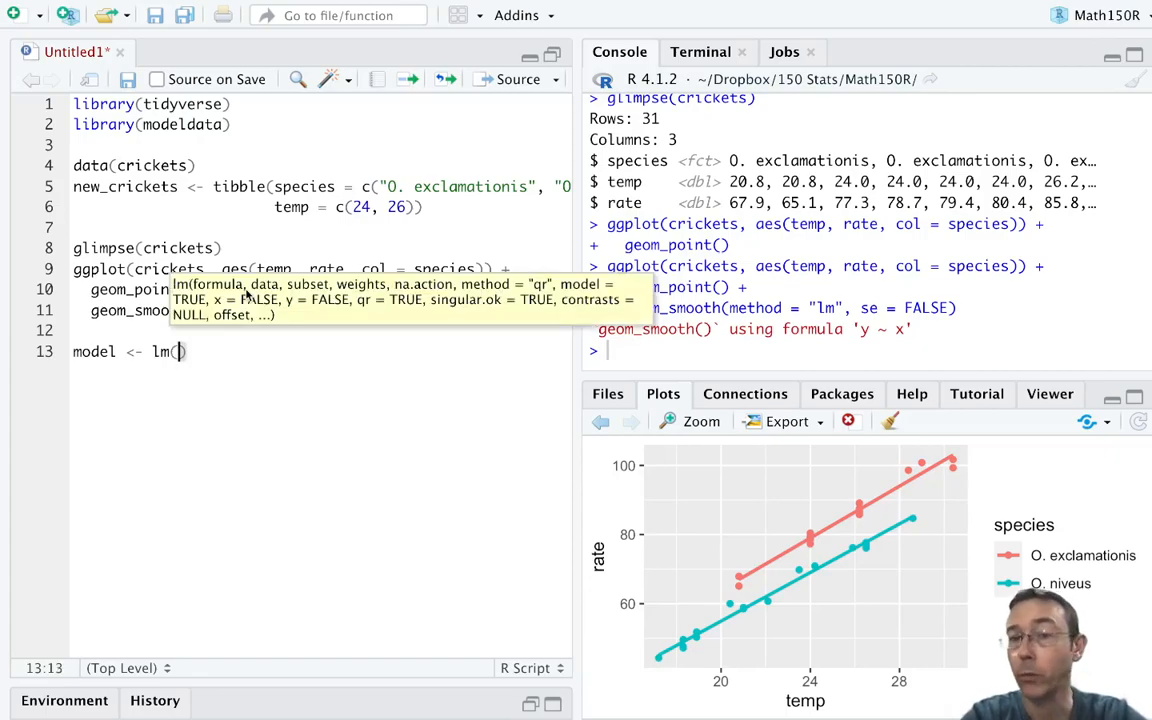
{"action": "type", "text": "rate ~"}
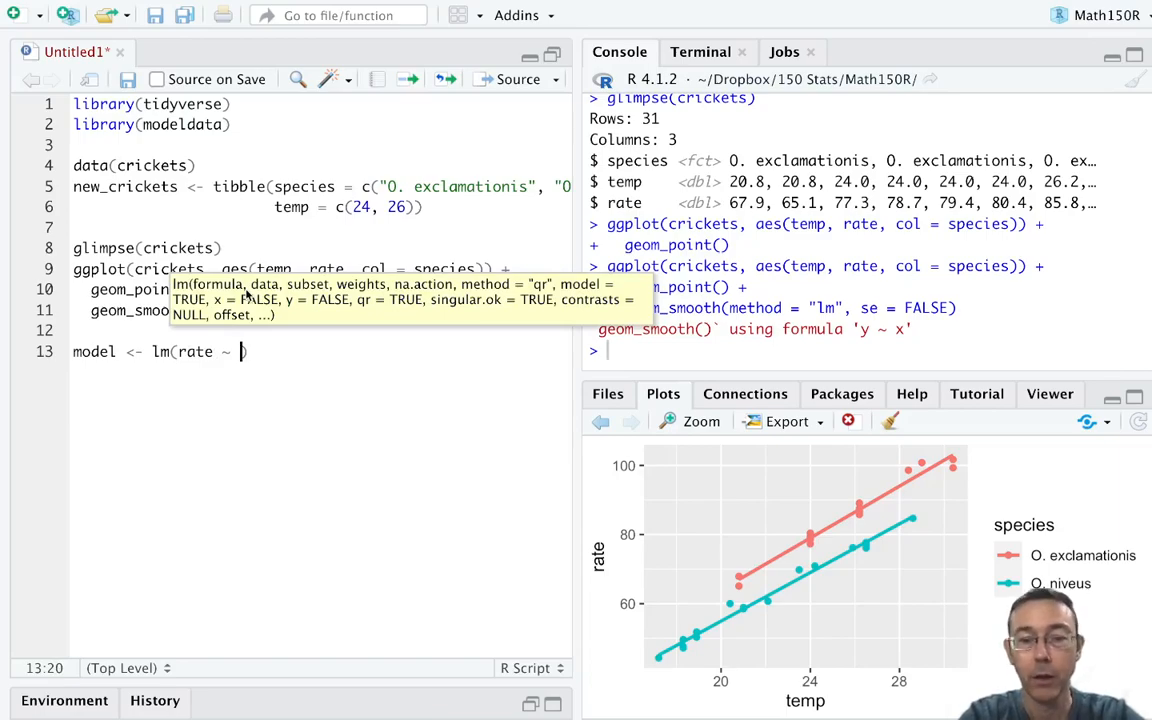
{"action": "type", "text": "temp"}
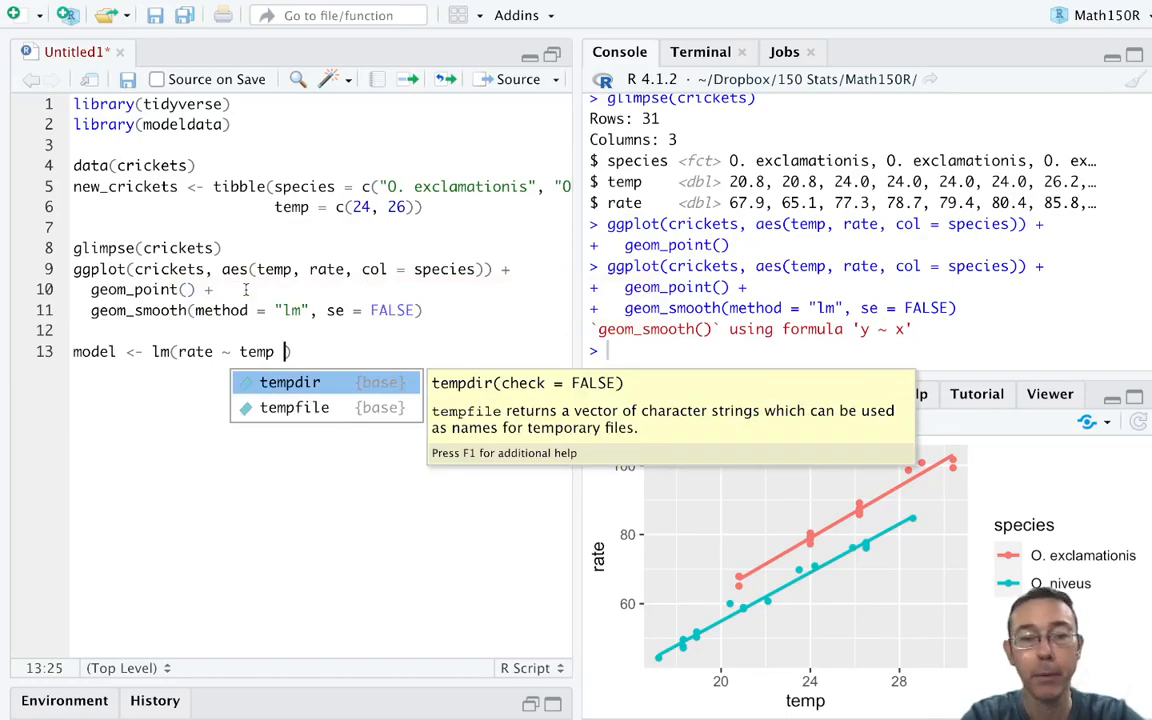
{"action": "type", "text": "+ species"}
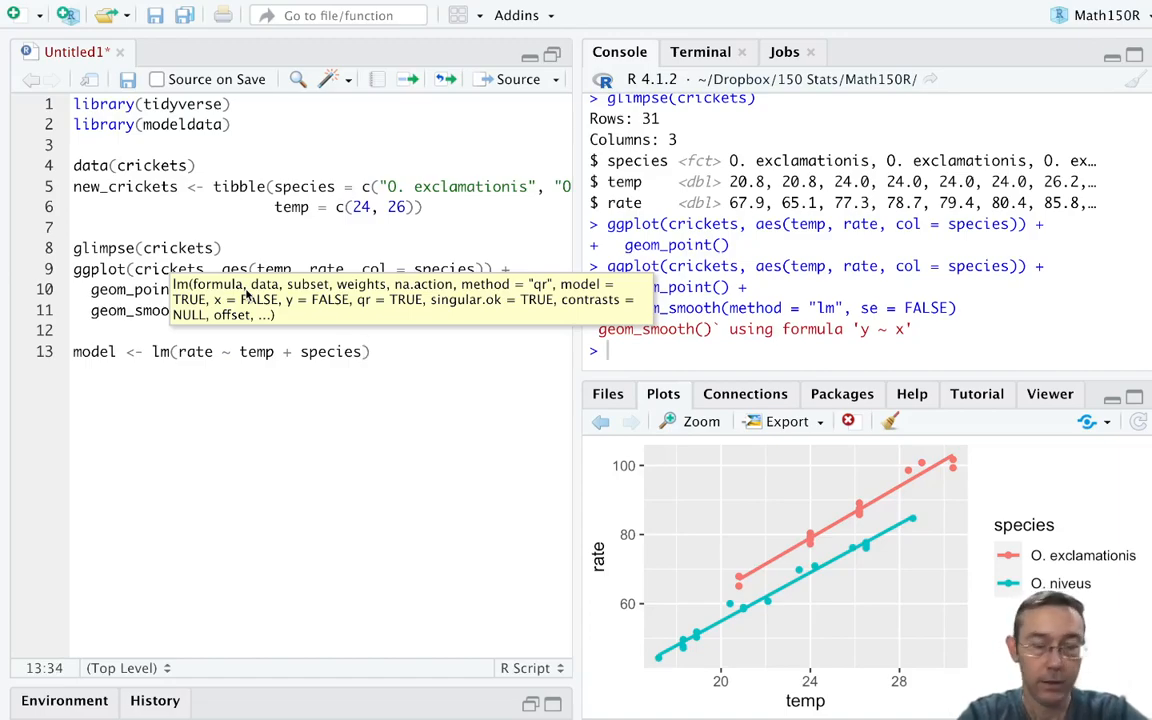
{"action": "type", "text": ", data = d"}
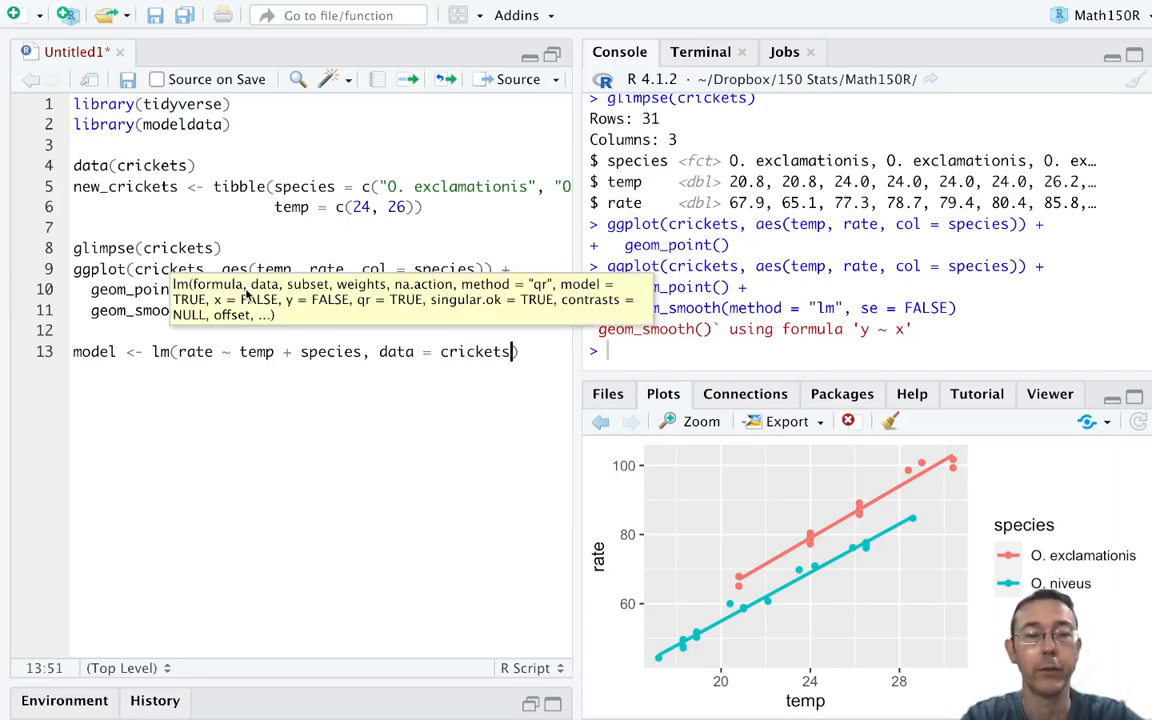
Run summary(model) to print the fitted coefficients
{"action": "type", "text": "summary"}
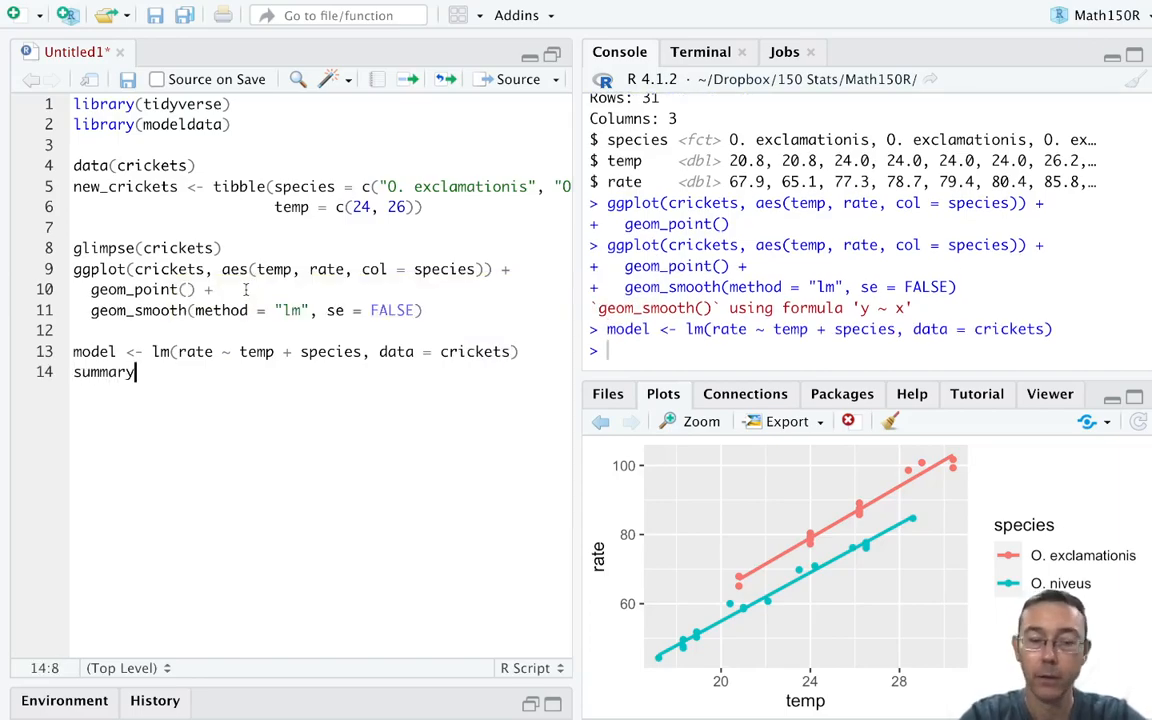
{"action": "type", "text": "(model"}
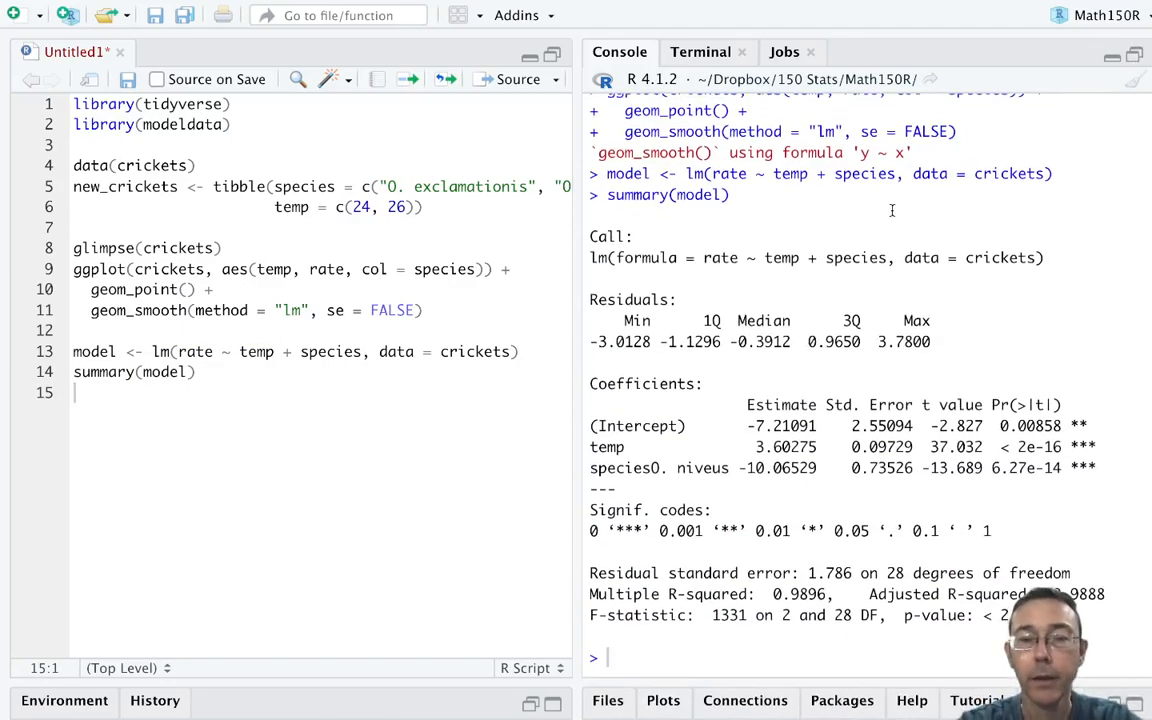
{"action": "double_click", "coordinate": [640, 384]}
{"action": "type", "text": "a"}
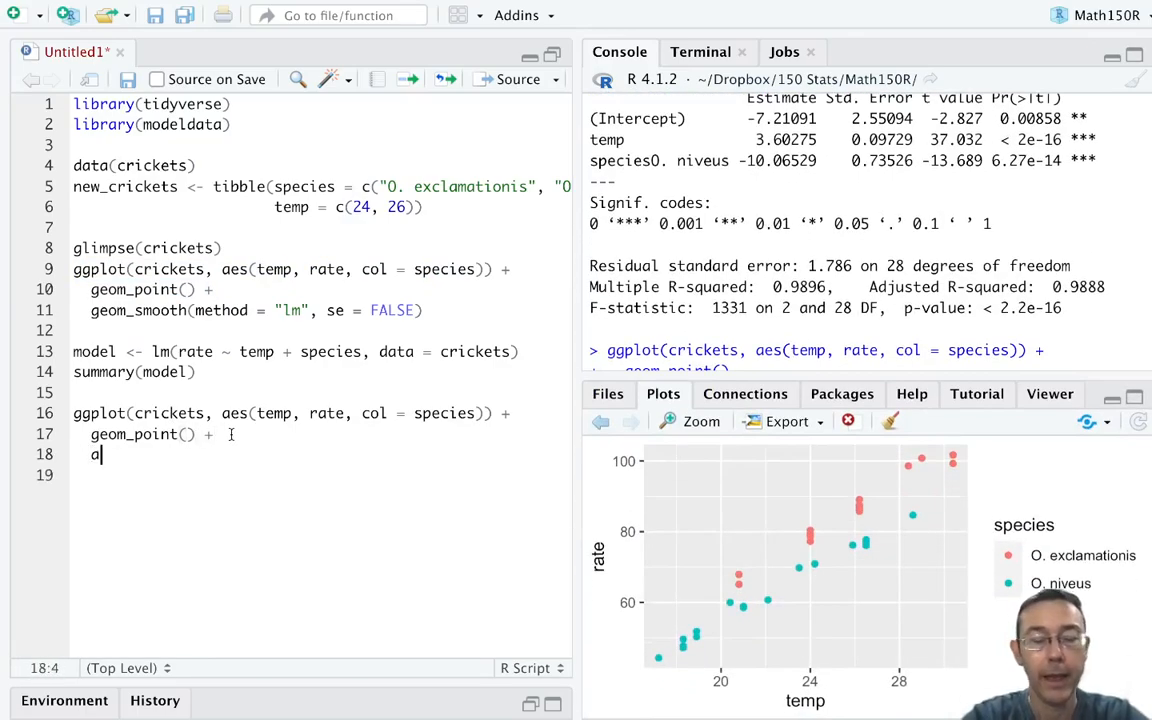
Add geom_abline(aes(slope = 3.60275, ...)) after geom_point()
{"action": "type", "text": "geom_ab"}
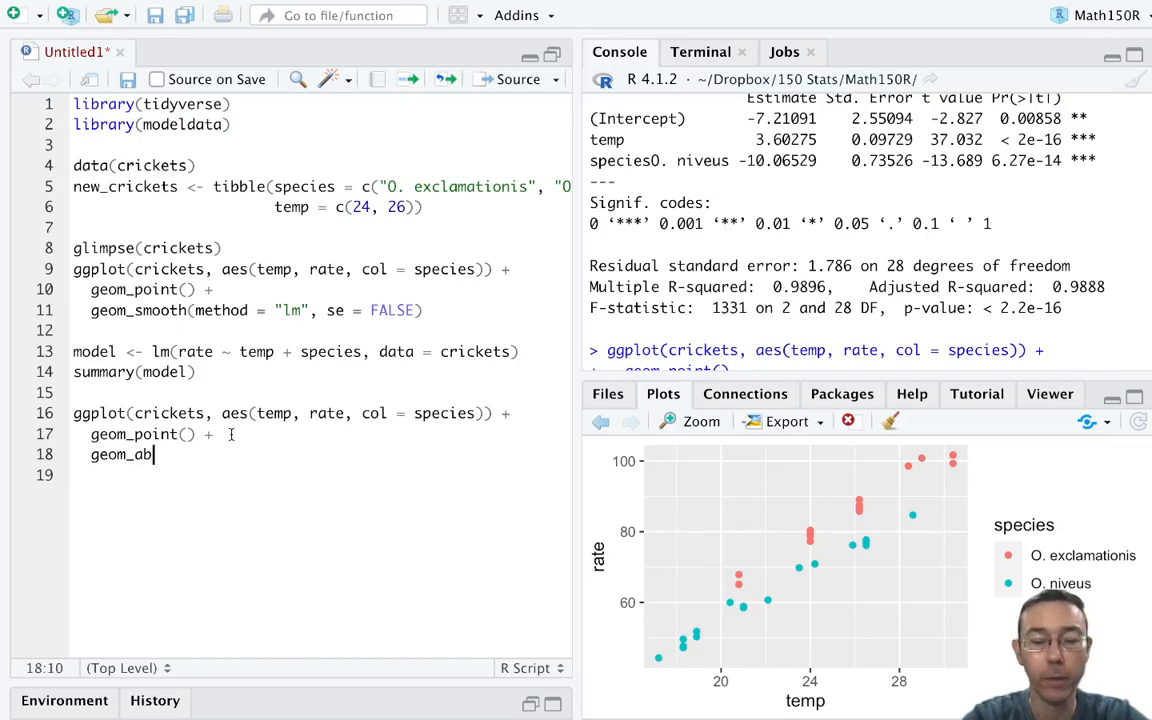
{"action": "type", "text": "line()"}
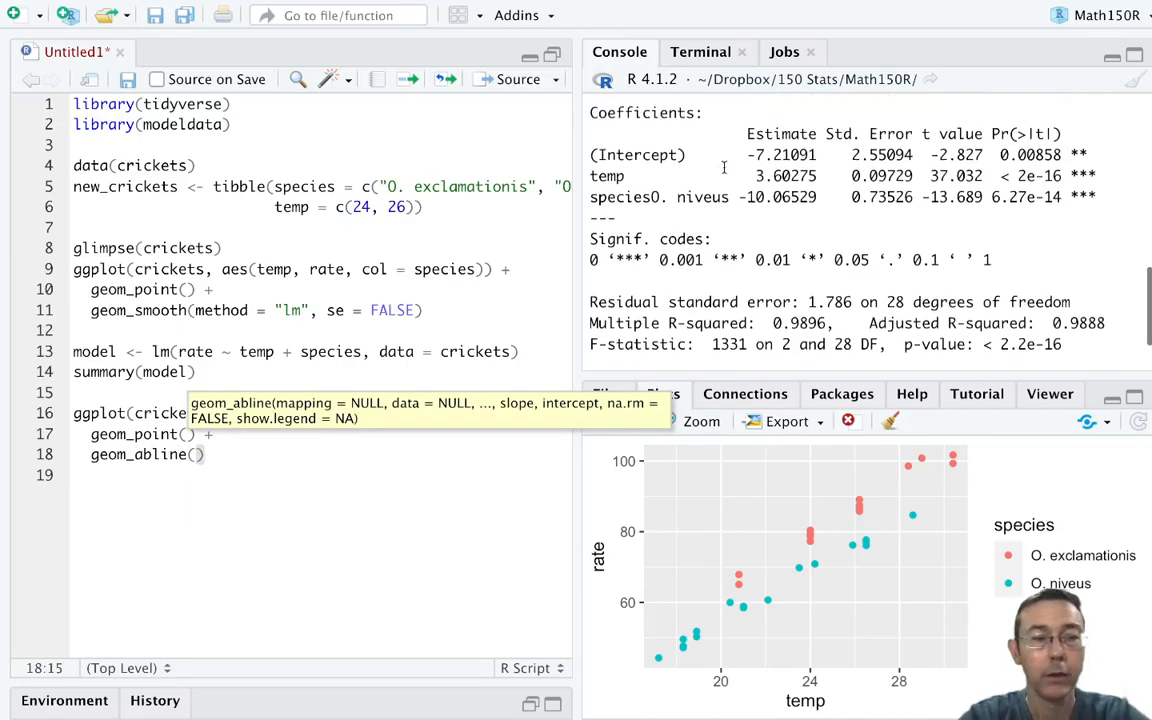
{"action": "type", "text": "aes("}
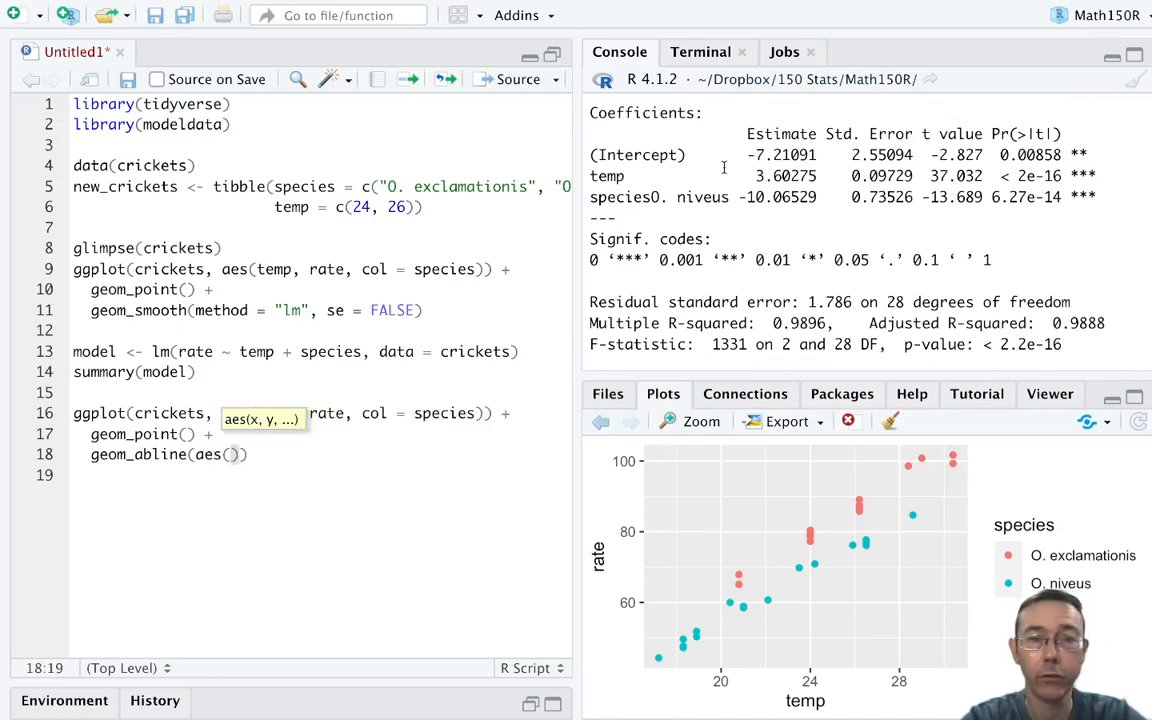
{"action": "type", "text": "slope ="}
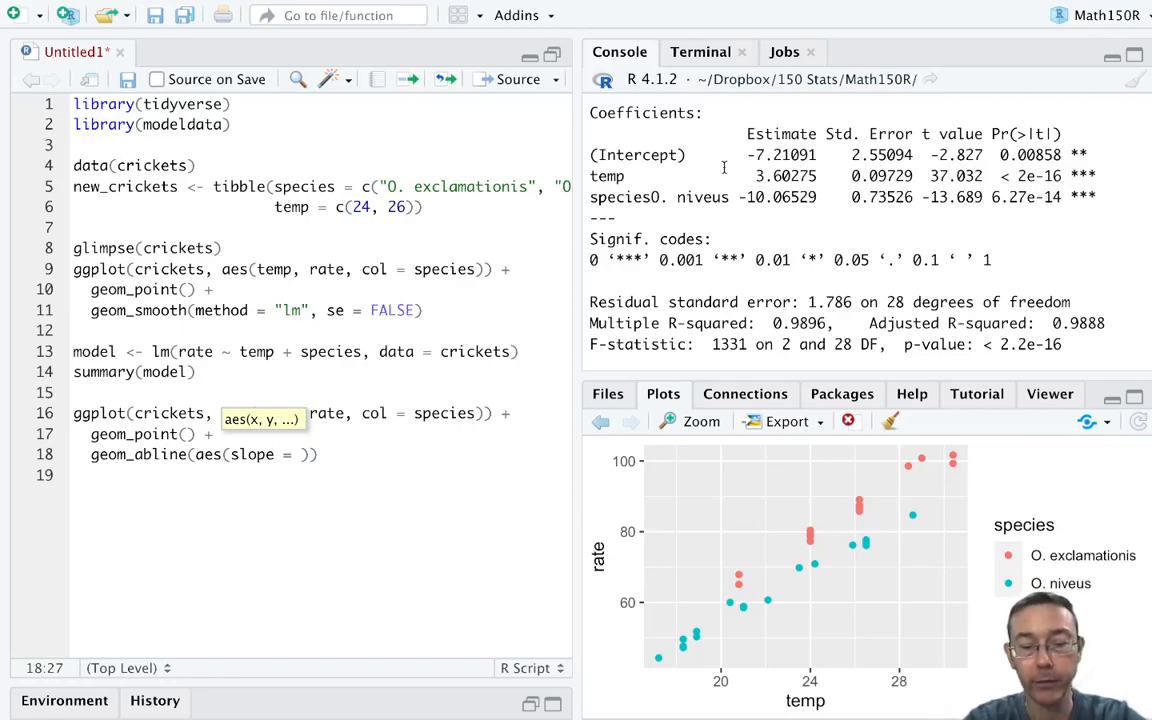
{"action": "type", "text": "3.60"}
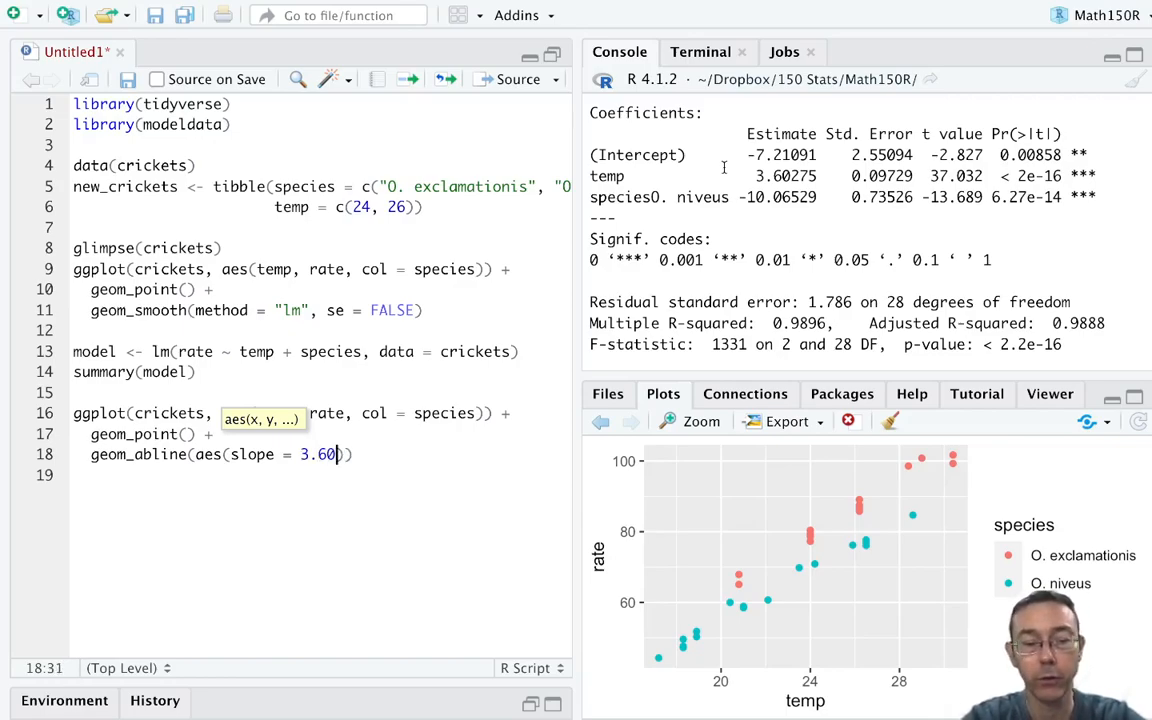
{"action": "type", "text": "275,"}
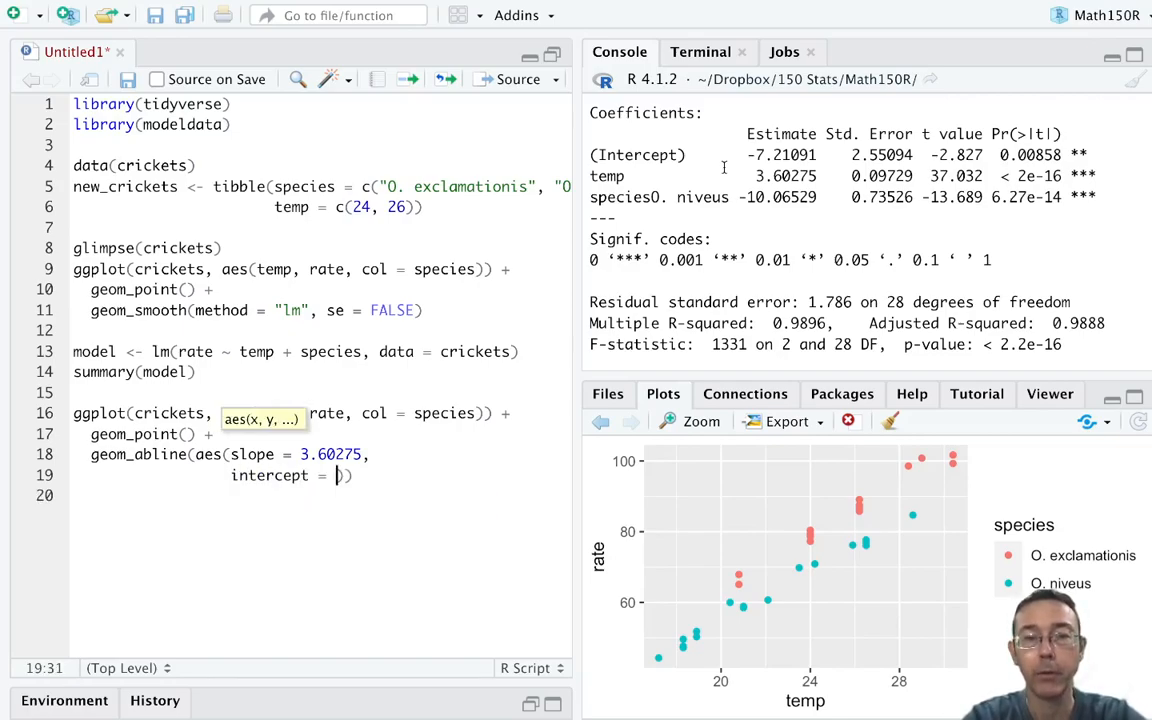
Complete the abline with intercept = -7.21091 and col = "O. exclamationis" and rerun the plot
{"action": "double_click", "coordinate": [780, 156]}
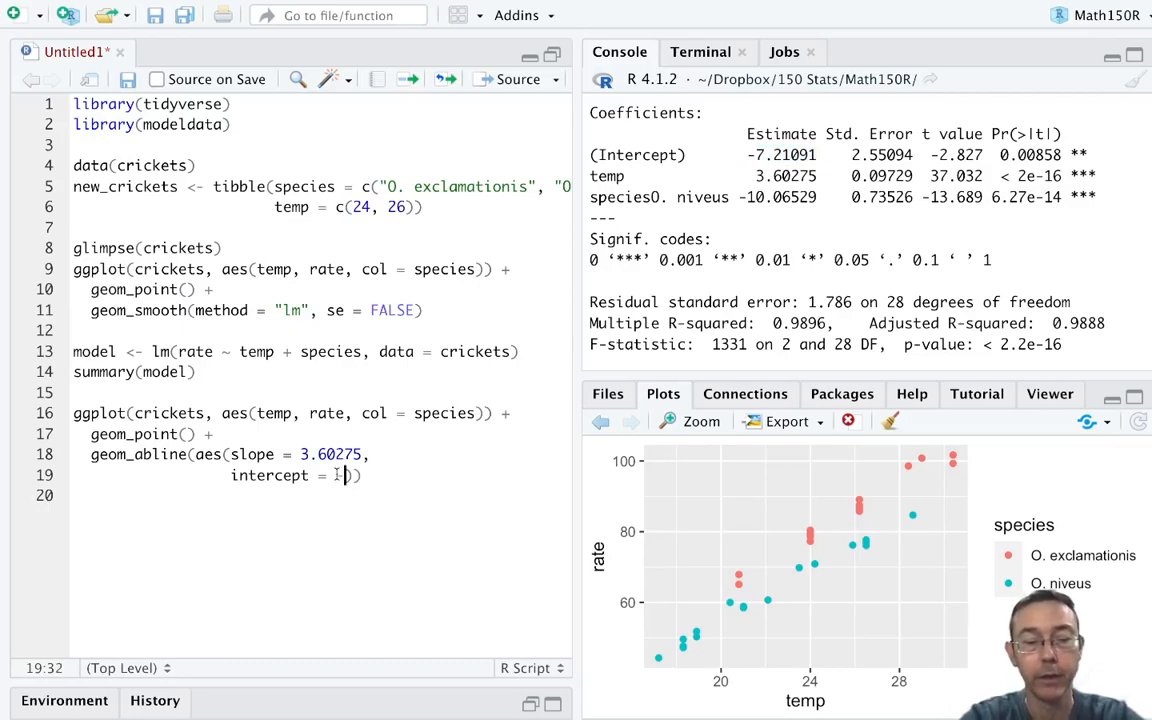
{"action": "type", "text": "-7.21091"}
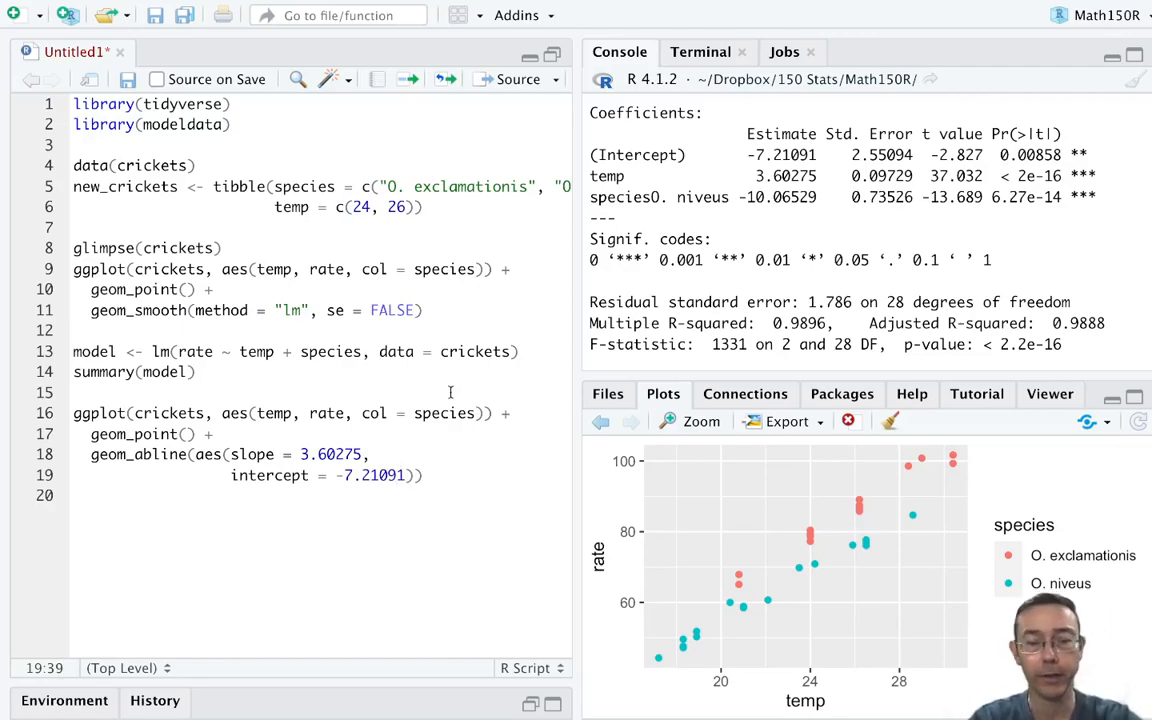
{"action": "type", "text": ","}
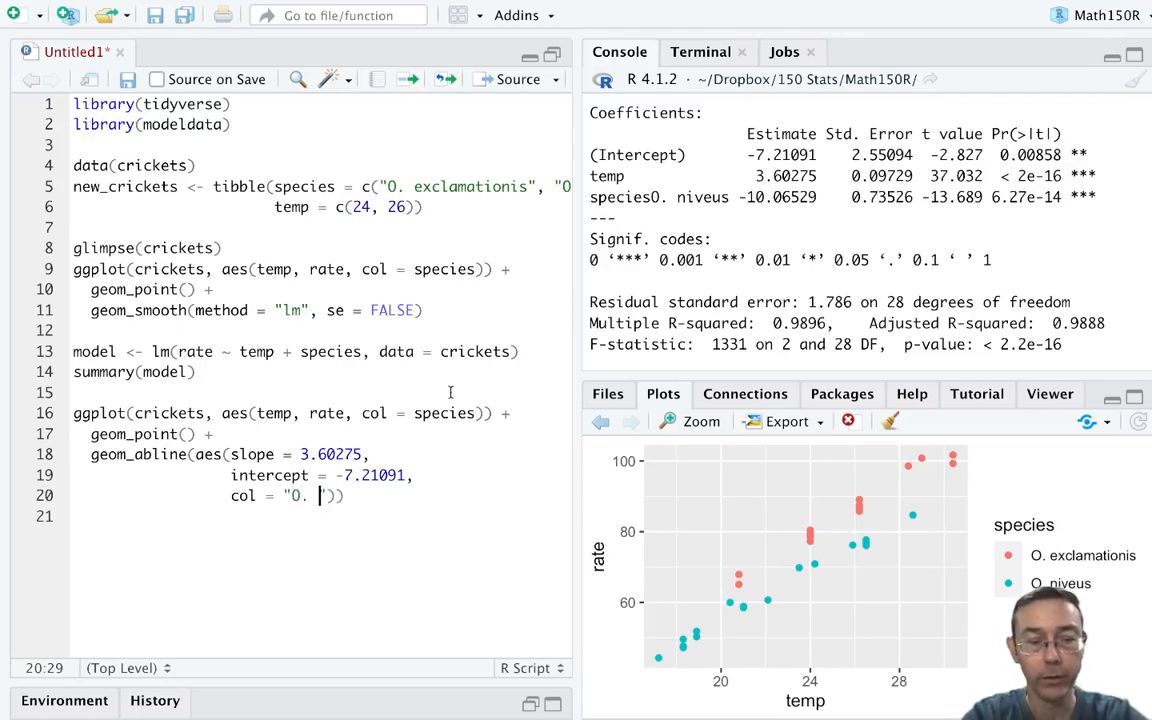
{"action": "type", "text": "exclamationis"}
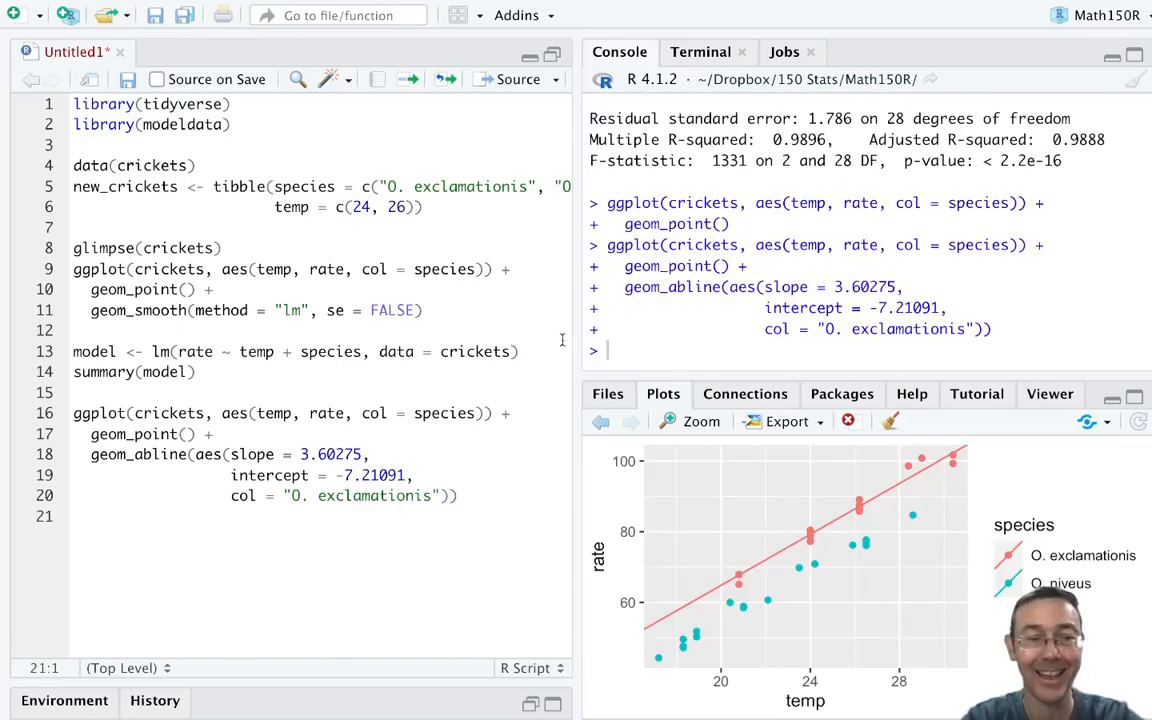
Duplicate the abline layer with intercept -7.21091 - 10.06529 and col = "O. niveus"
{"action": "left_click", "coordinate": [460, 496]}
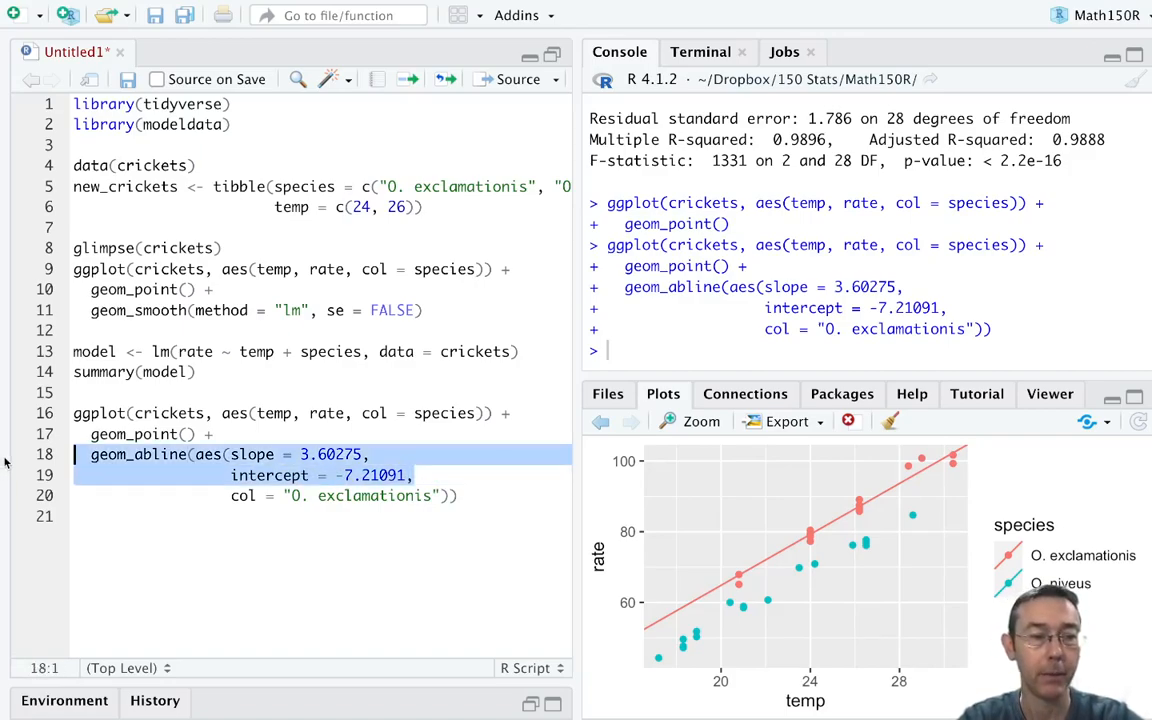
{"action": "left_click", "coordinate": [464, 496]}
{"action": "type", "text": " +"}
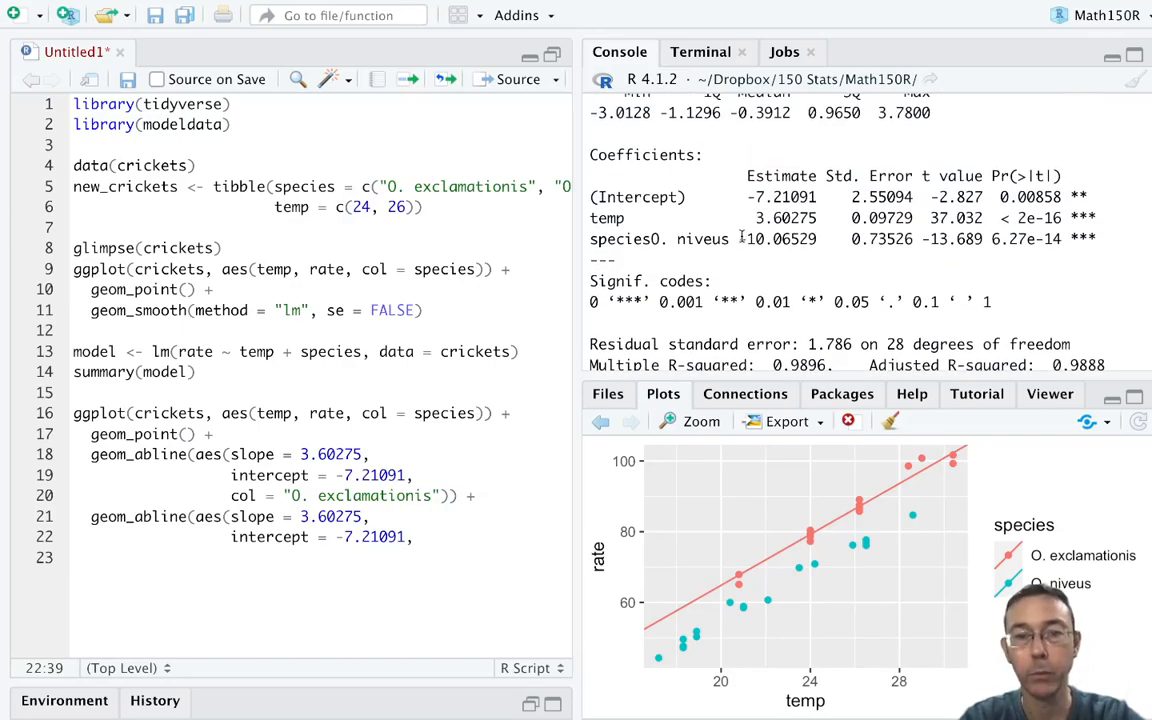
{"action": "double_click", "coordinate": [778, 238]}
{"action": "type", "text": " - 10.06529"}
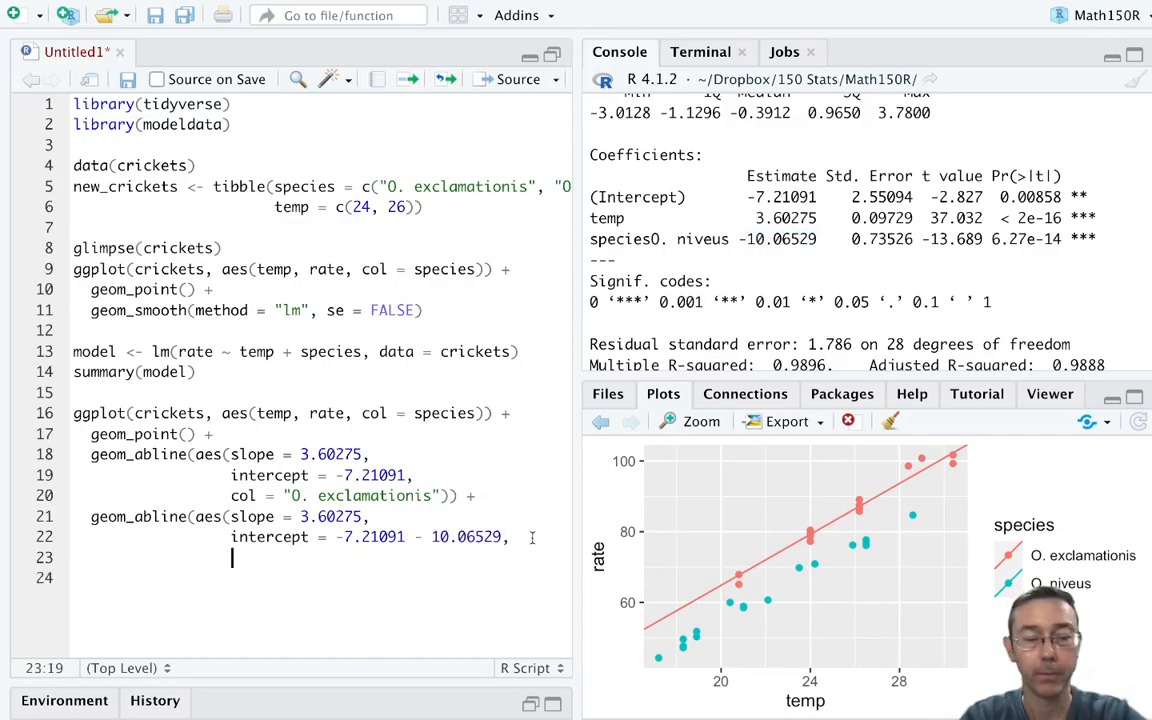
{"action": "type", "text": "col = \"O. ni"}
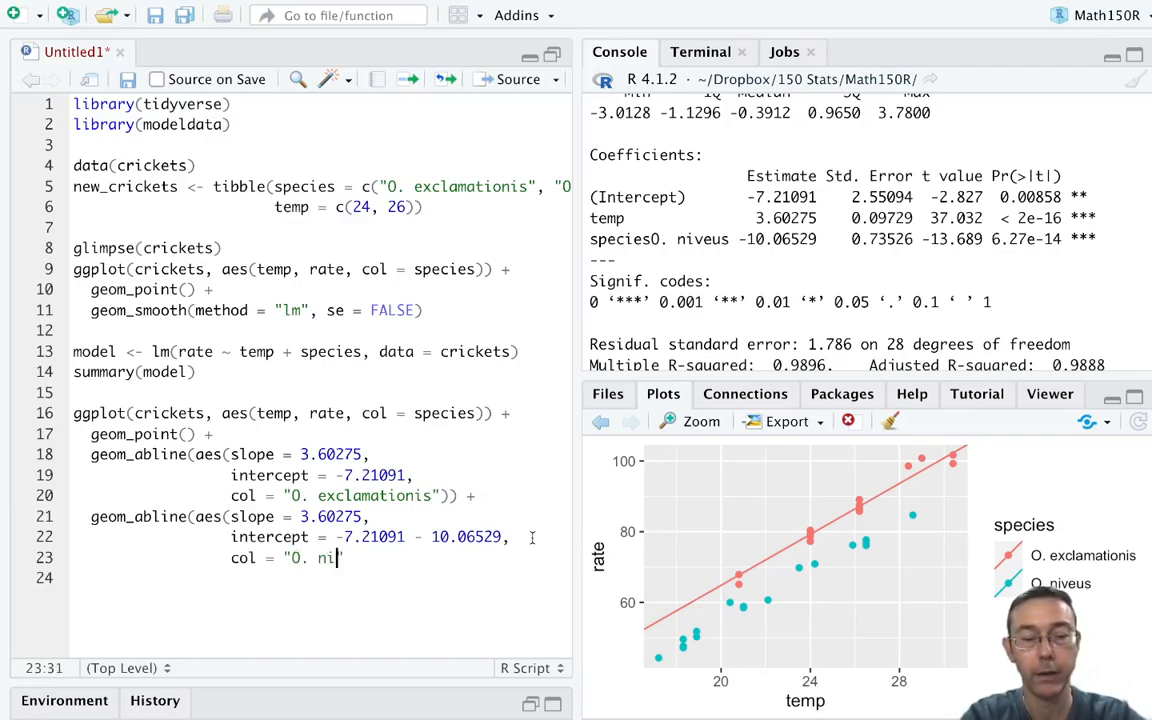
{"action": "type", "text": "veus\""}
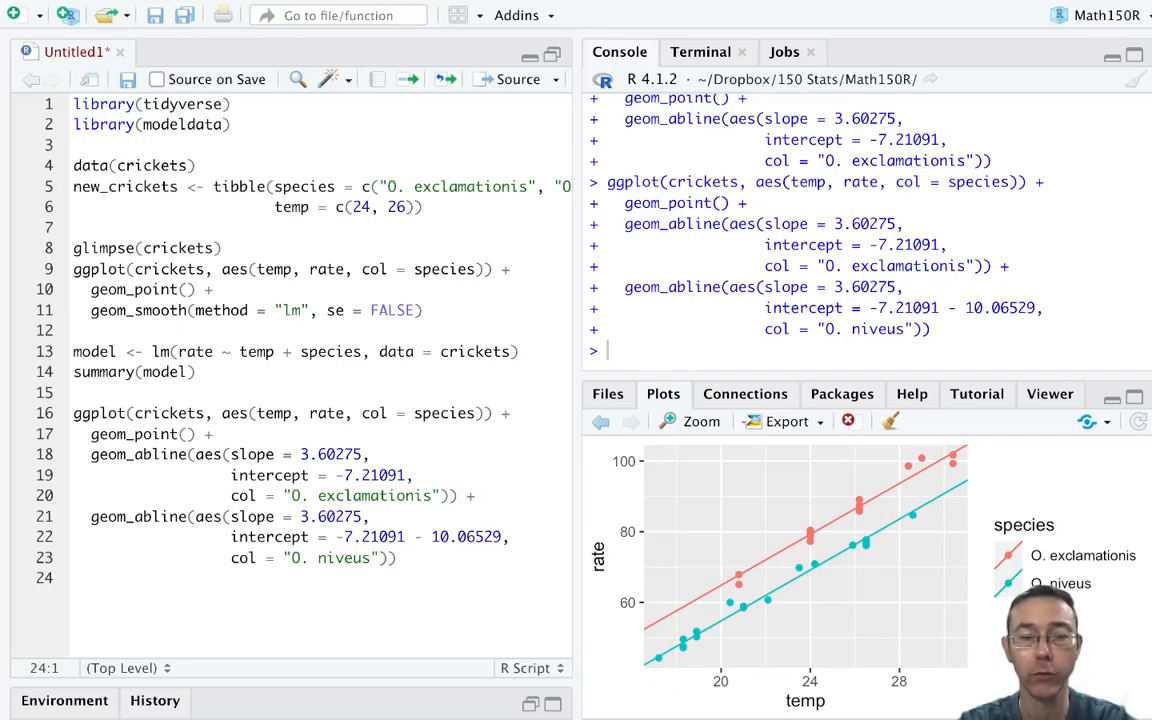
{"action": "mouse_move", "coordinate": [684, 476]}
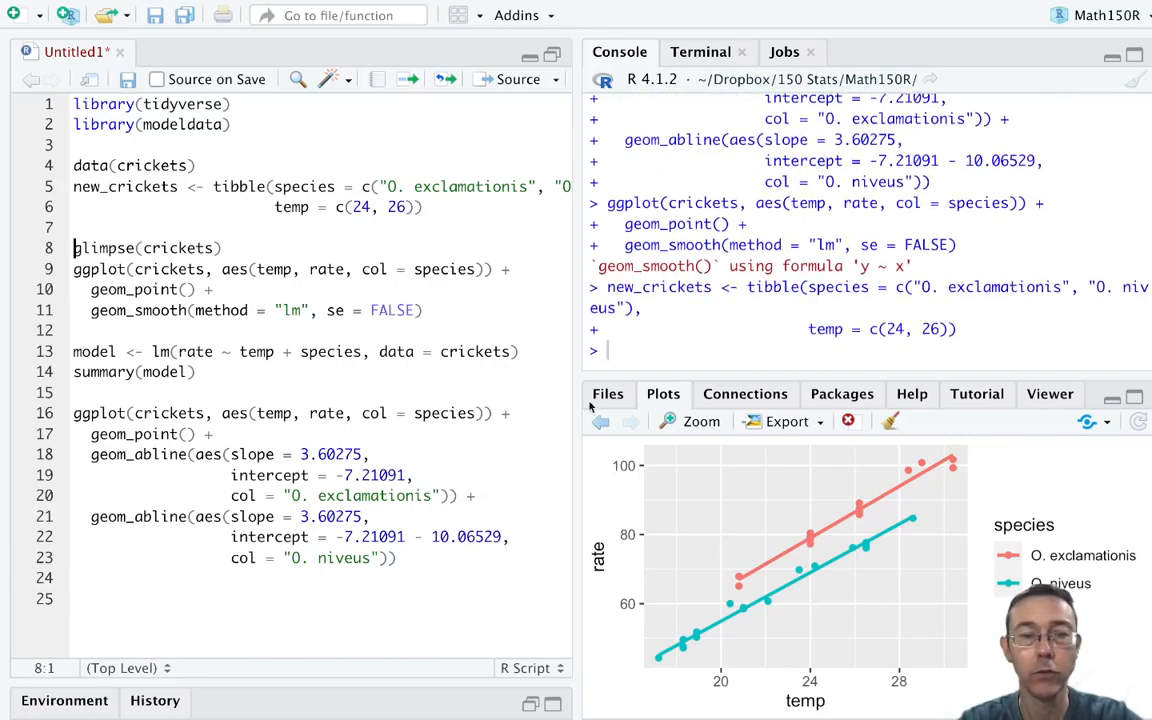
Print new_crickets: O. exclamationis at temp 24 and O. niveus at 26
{"action": "left_click", "coordinate": [258, 602]}
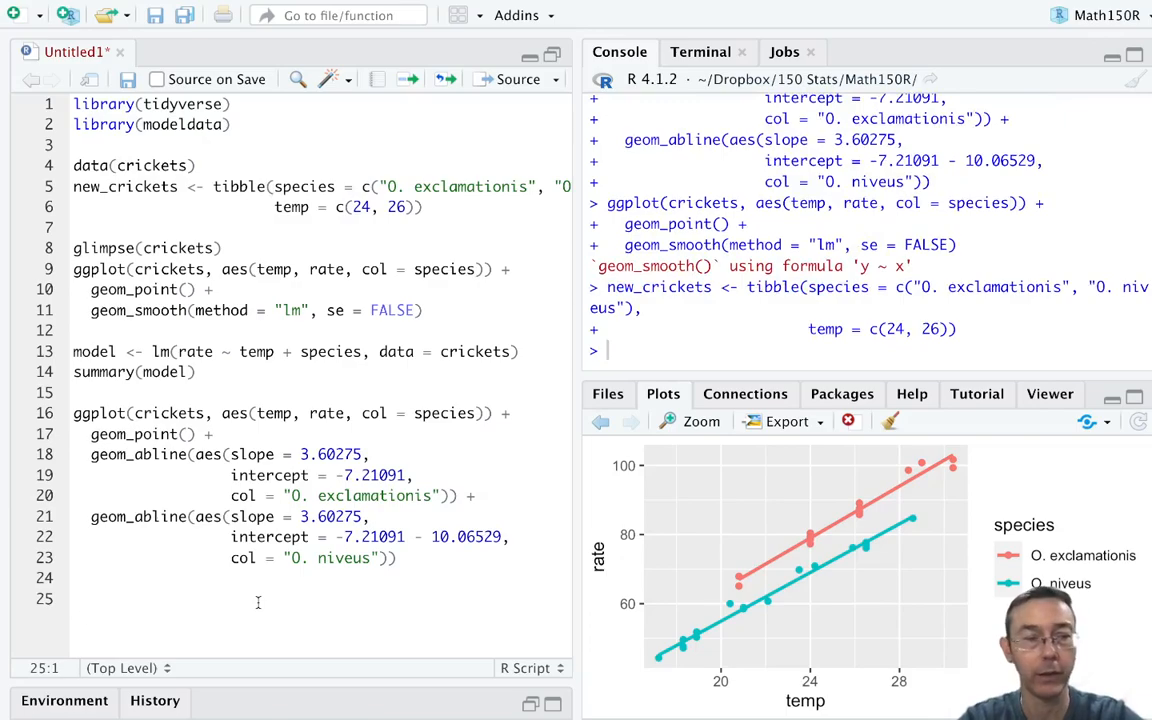
{"action": "type", "text": "new_cri"}
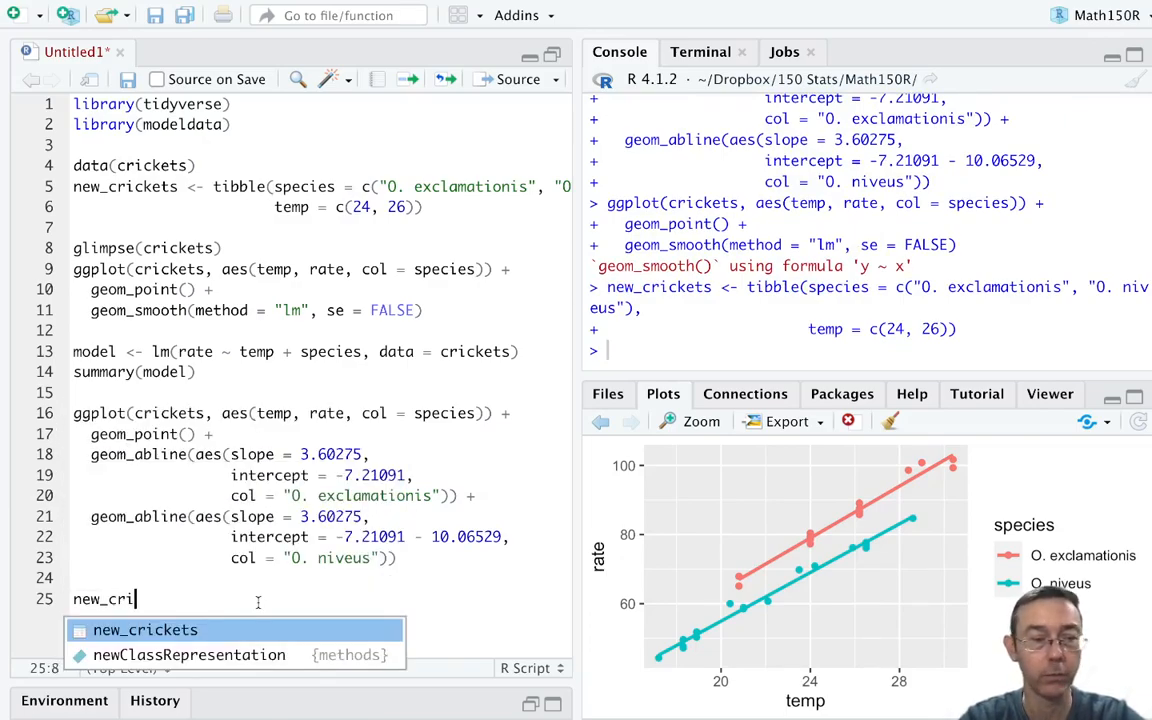
{"action": "key", "text": "Enter"}
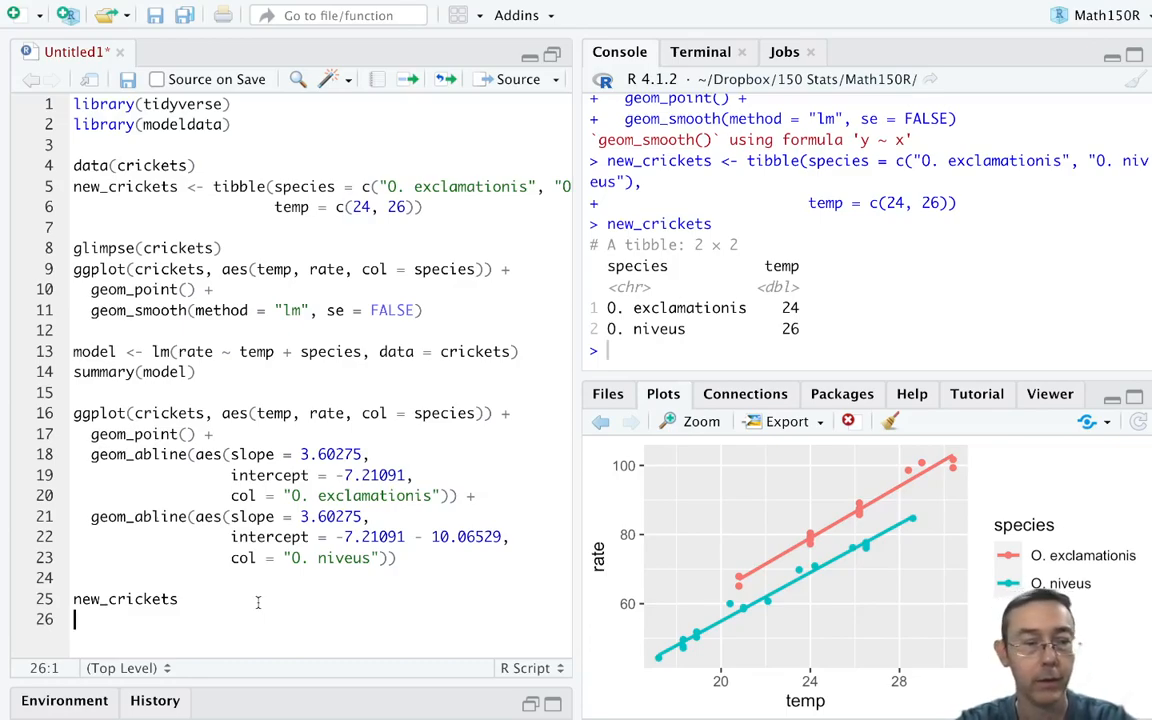
{"action": "type", "text": "predict("}
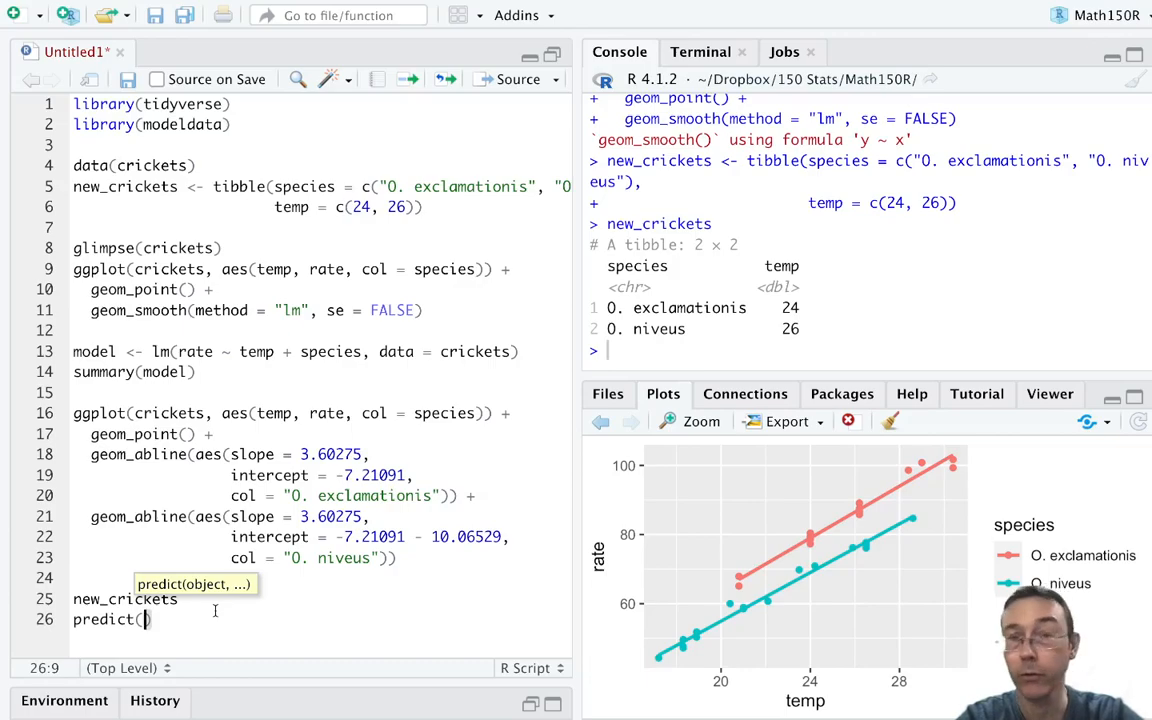
Run predict(model, new_crickets), returning 79.25516 and 76.39538
{"action": "type", "text": "model,"}
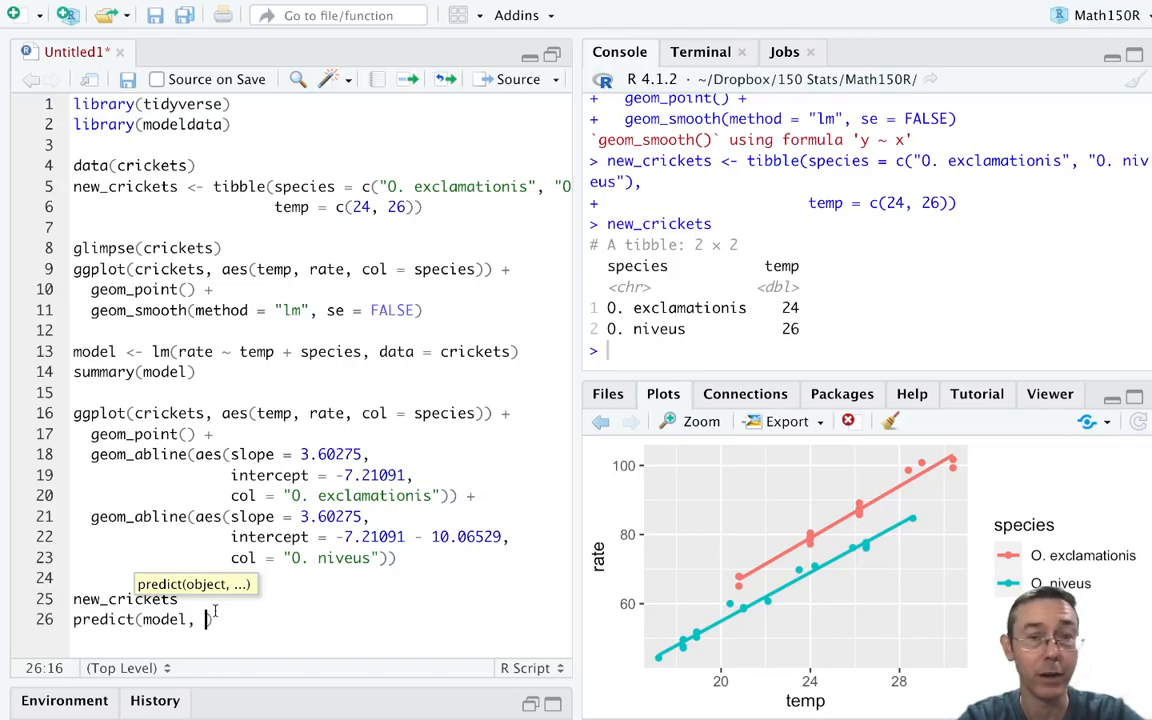
{"action": "type", "text": "new_c"}
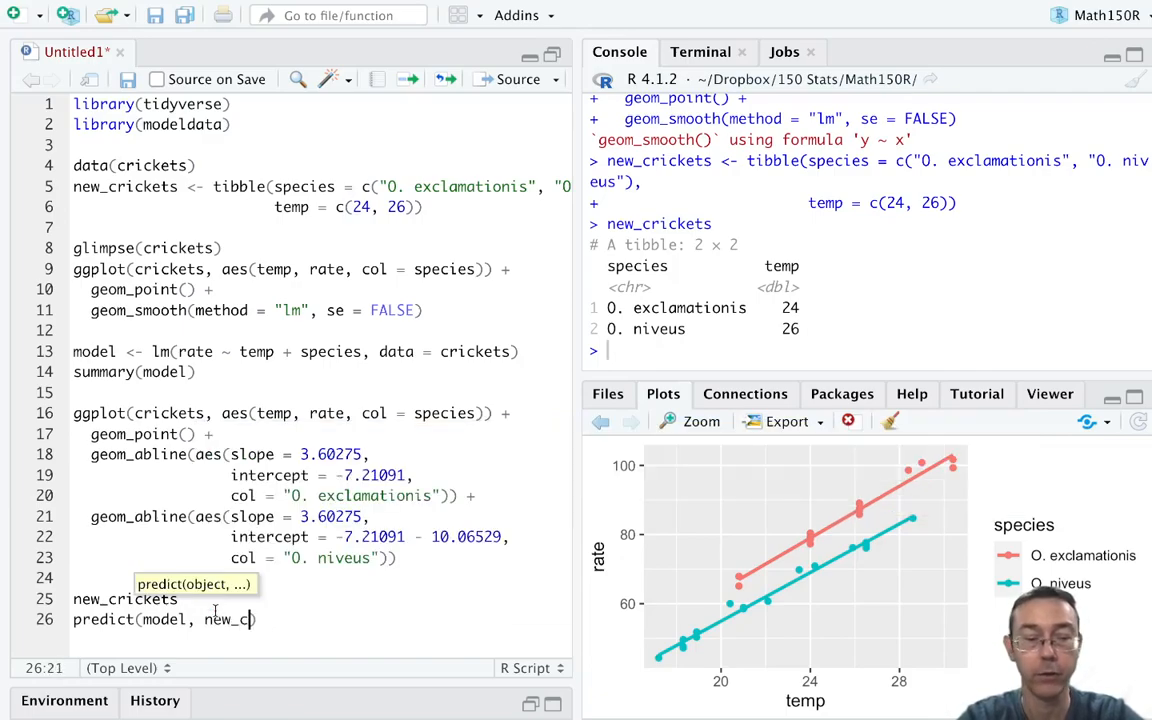
{"action": "type", "text": "rickets"}
{"action": "key", "text": "Return"}
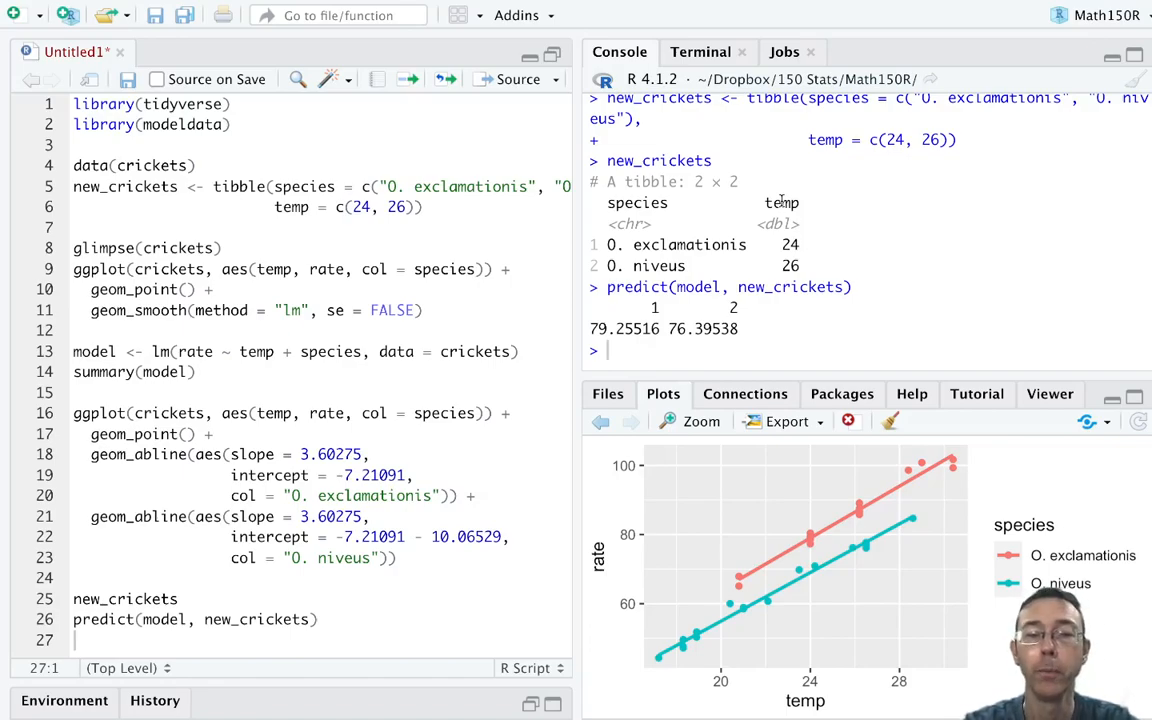
{"action": "double_click", "coordinate": [624, 328]}
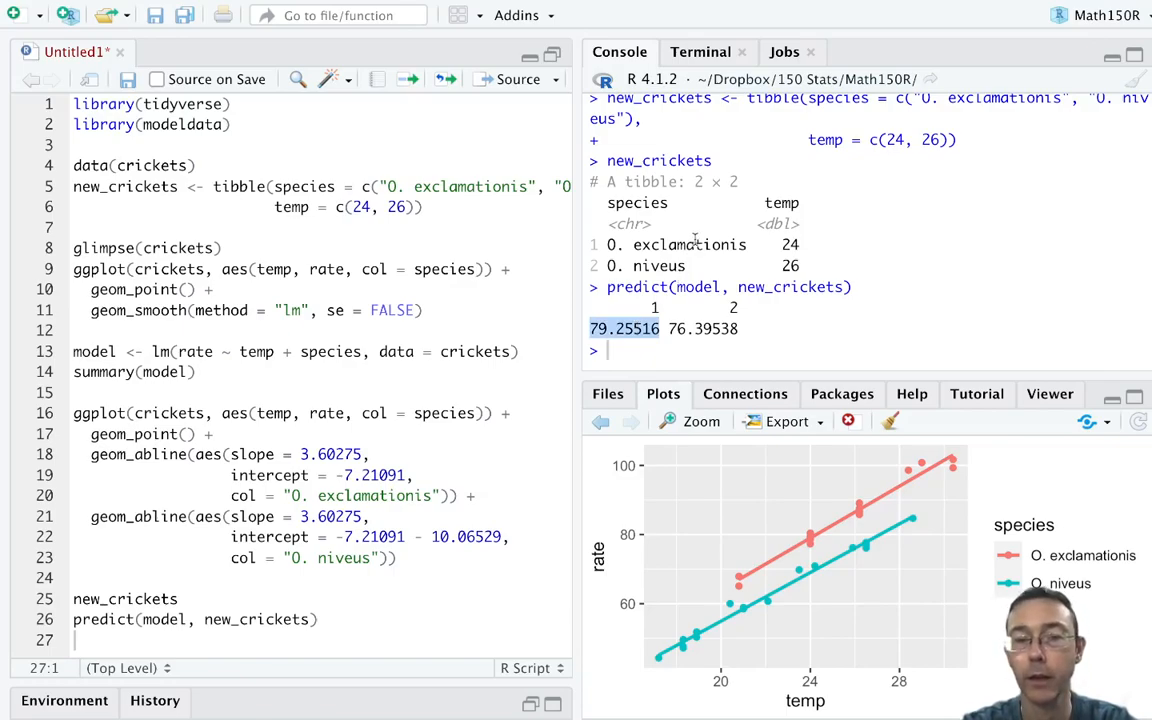
{"action": "double_click", "coordinate": [688, 244]}
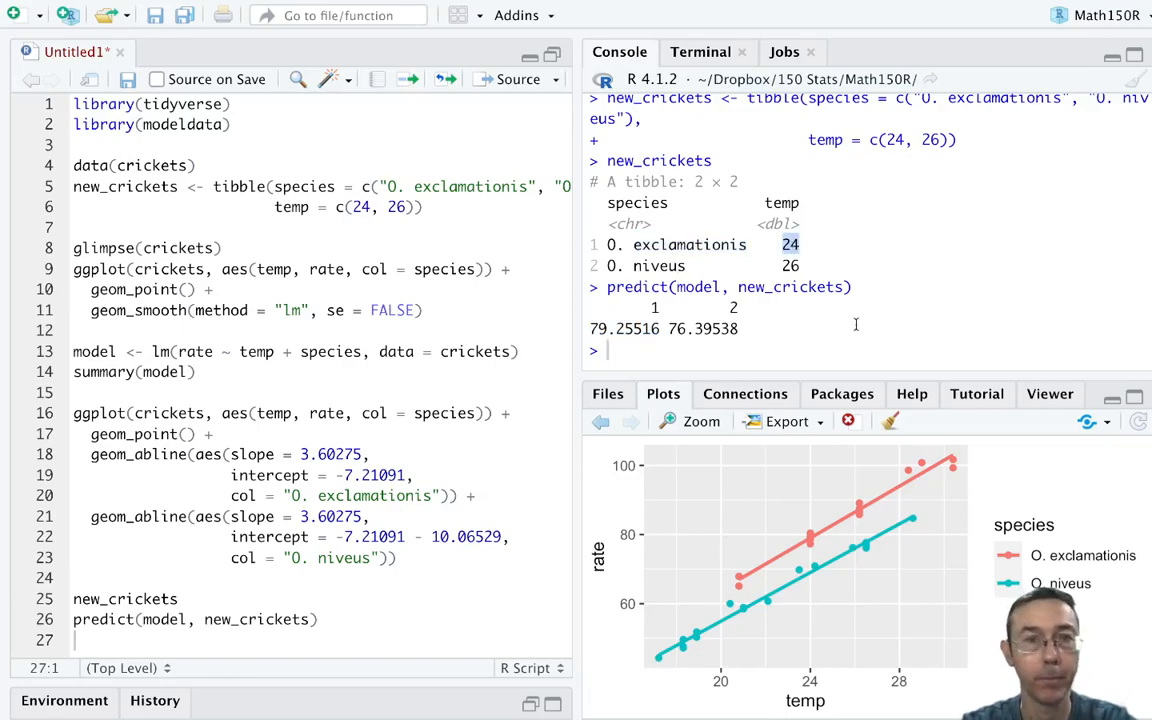
{"action": "mouse_move", "coordinate": [812, 668]}
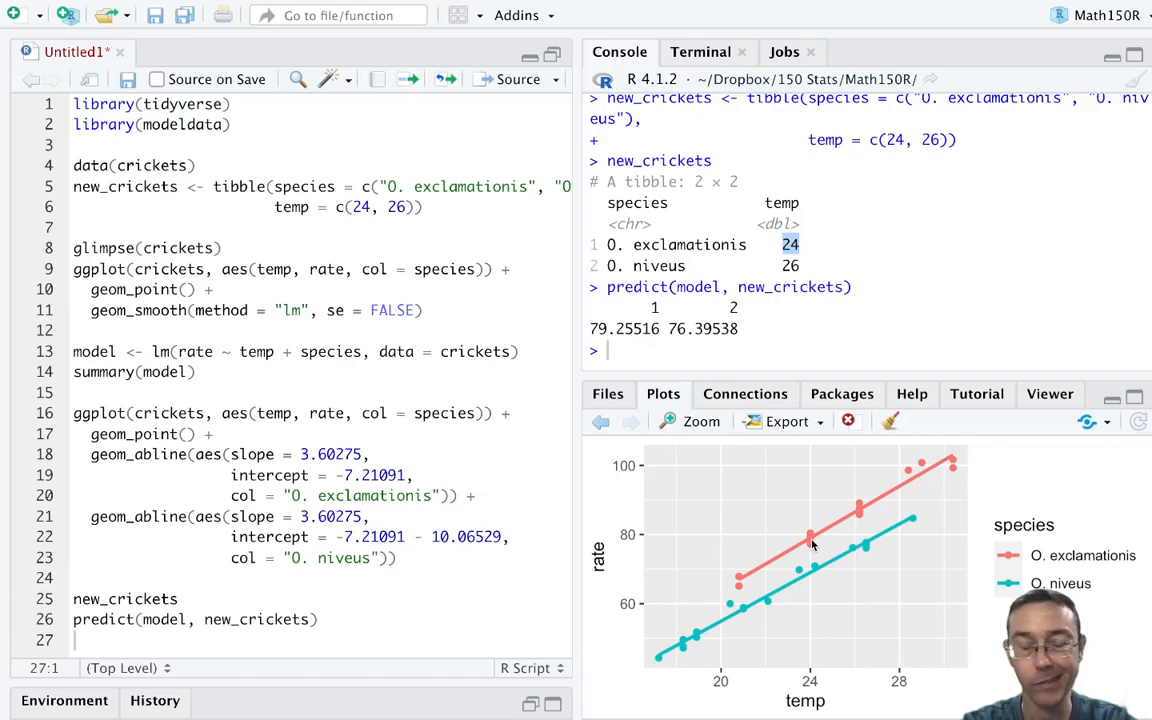
{"action": "mouse_move", "coordinate": [810, 676]}
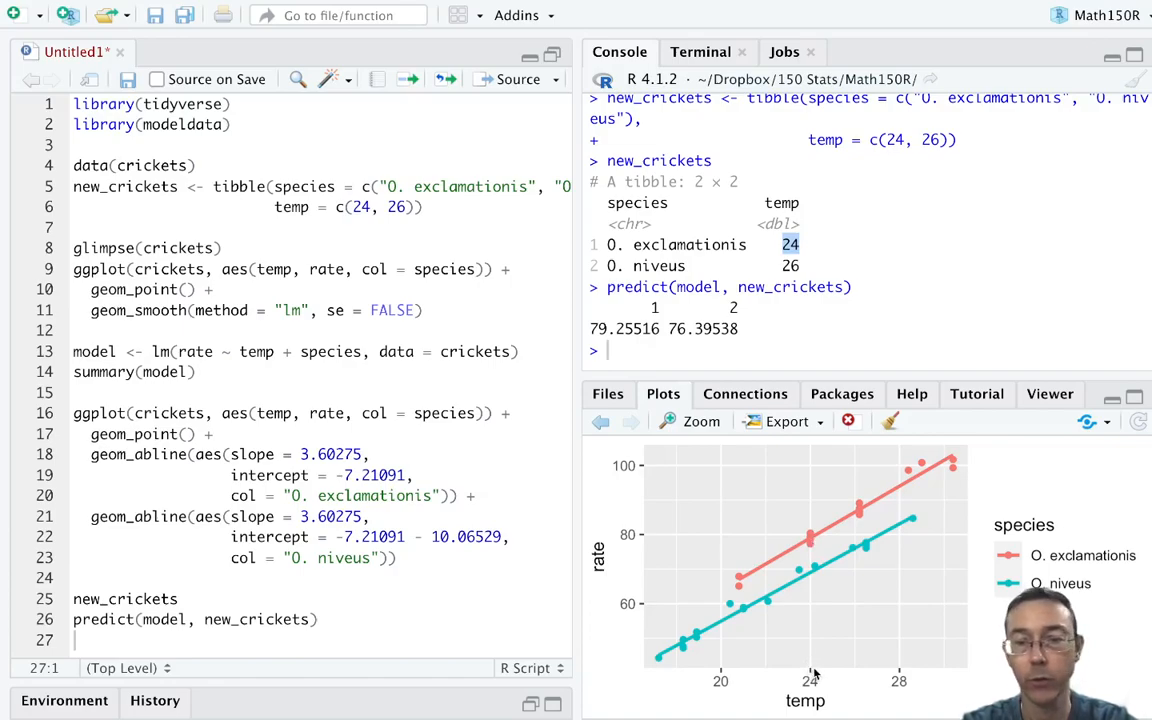
{"action": "mouse_move", "coordinate": [810, 540]}
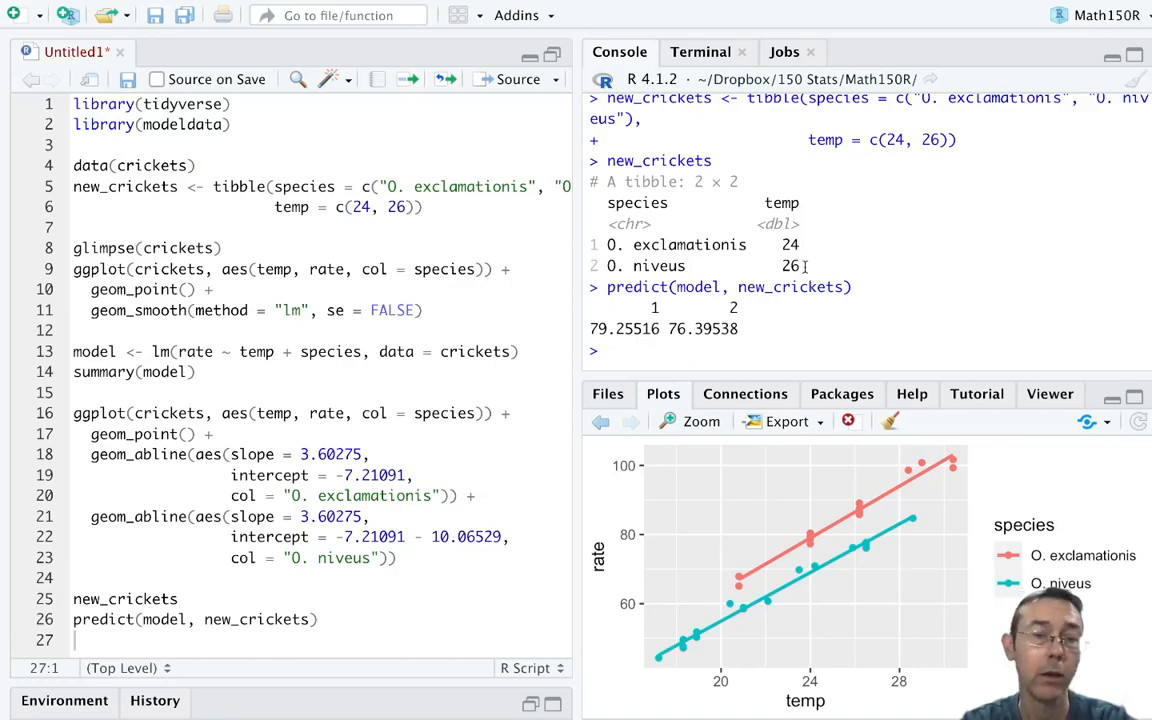
{"action": "mouse_move", "coordinate": [856, 670]}
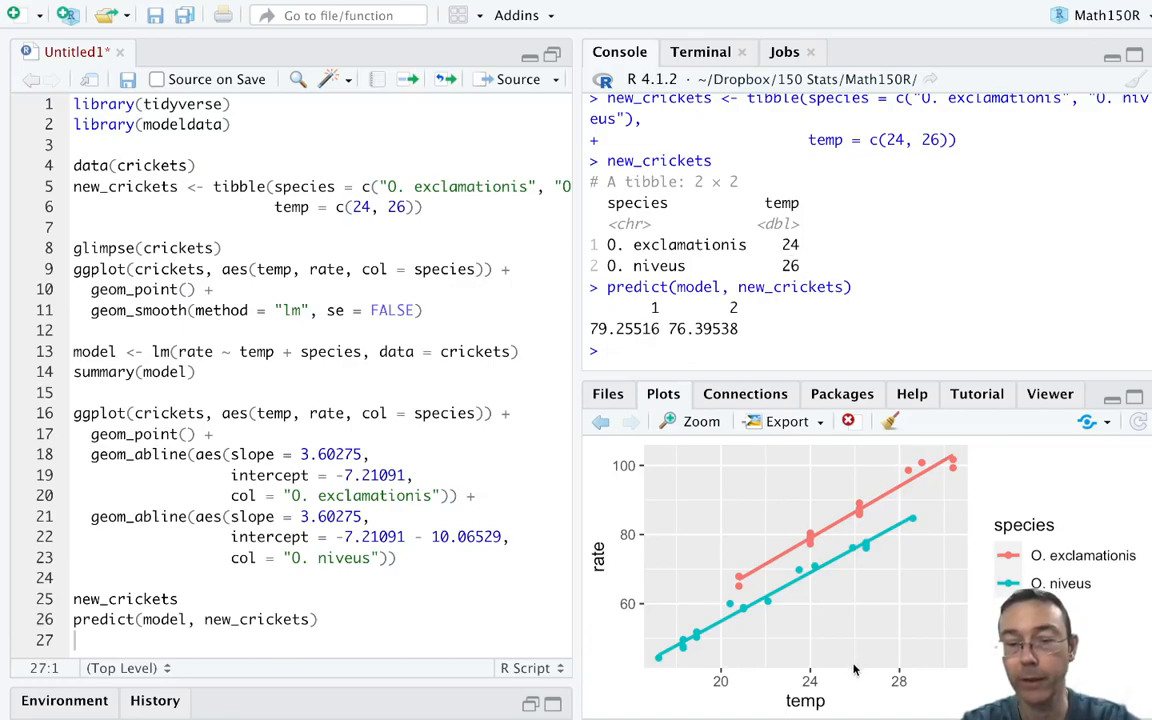
{"action": "mouse_move", "coordinate": [856, 552]}
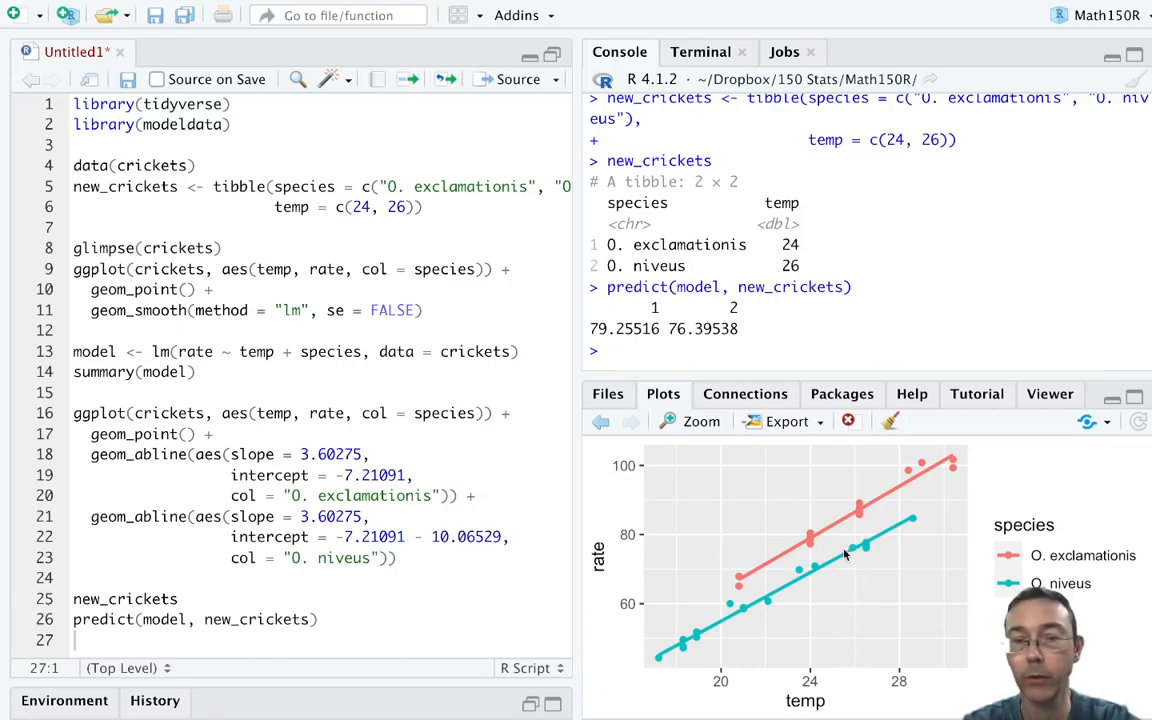
{"action": "mouse_move", "coordinate": [644, 560]}
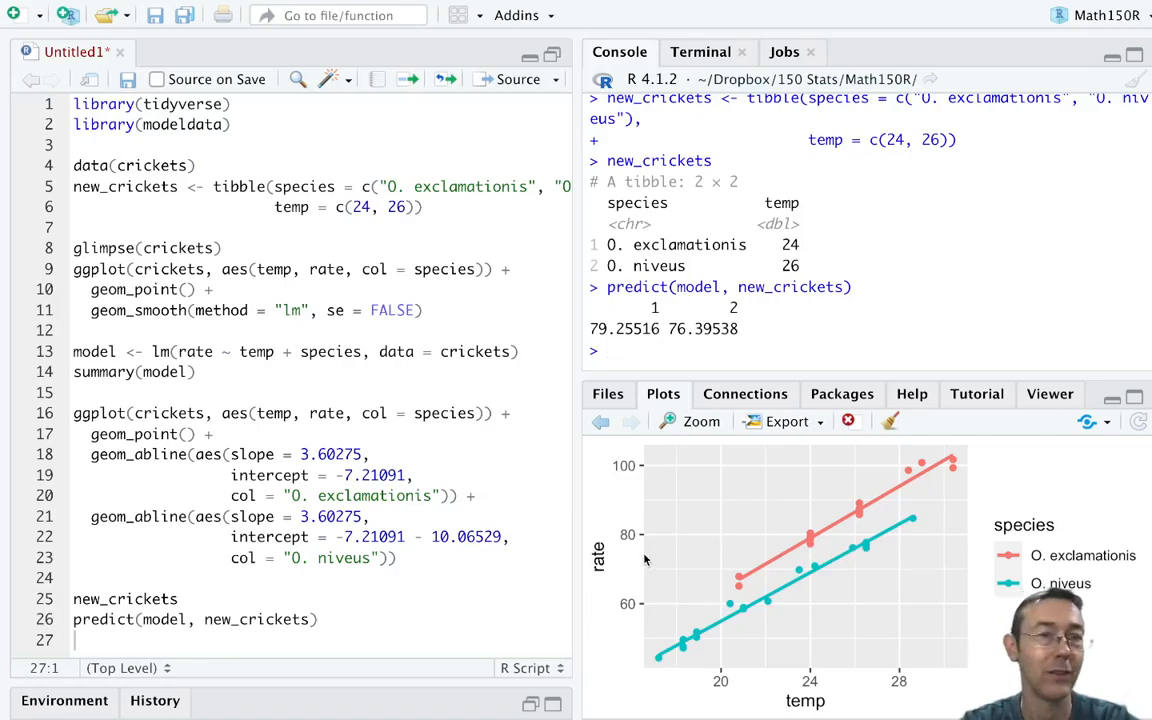